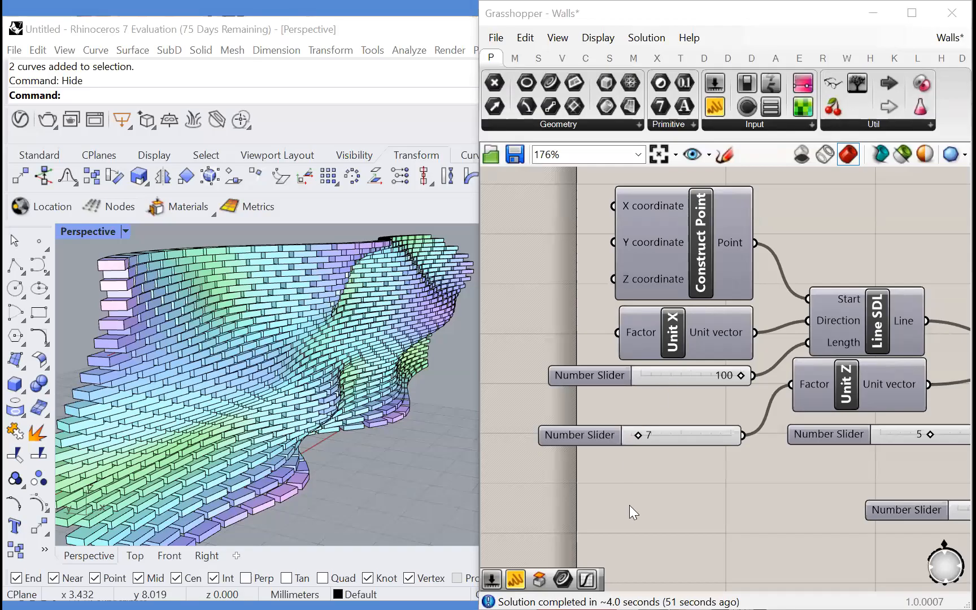
mouse_move(563, 452)
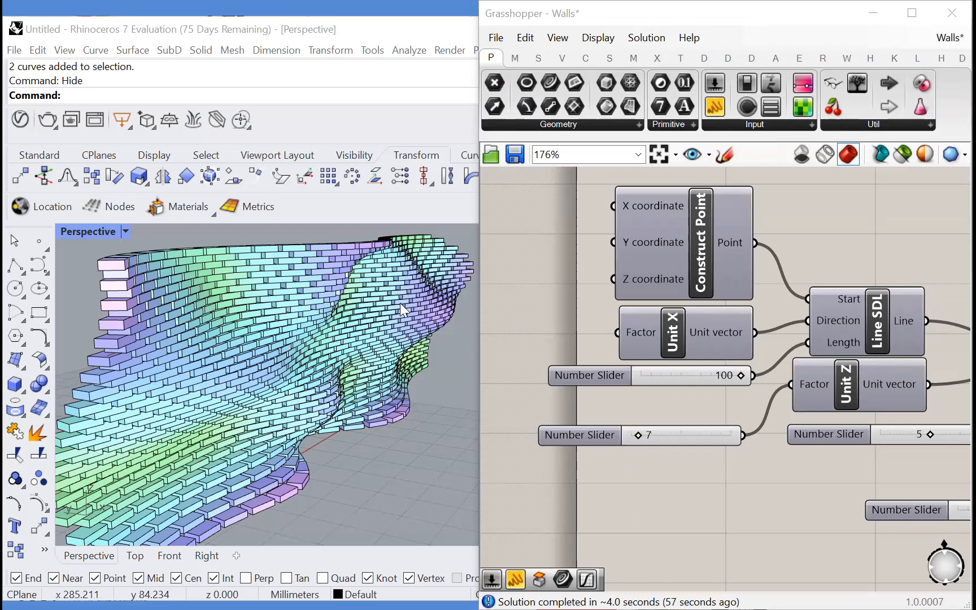
Disable every component of the existing brick-wall definition, leaving the Rhino viewport empty.
scroll(down, 3)
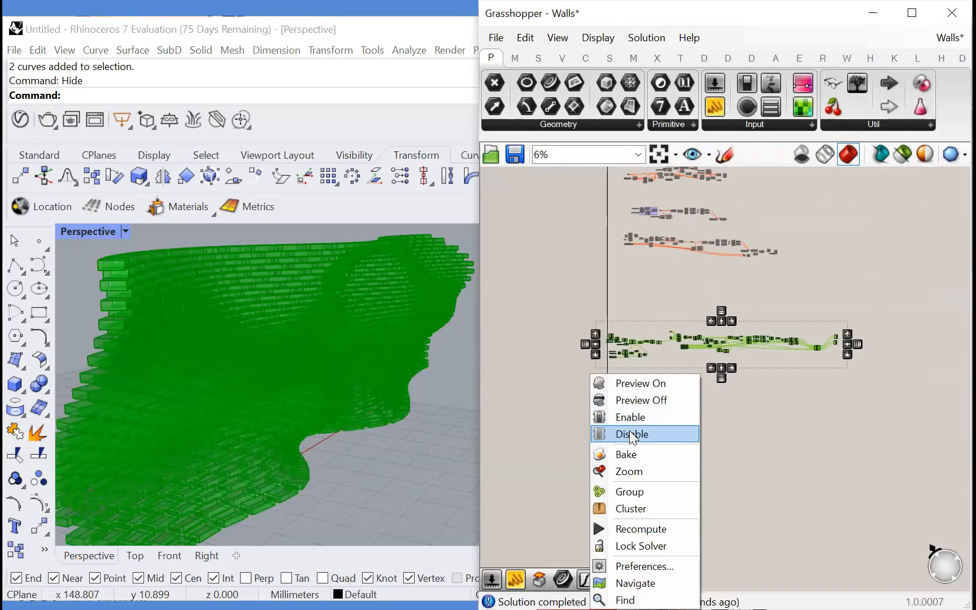
click(631, 434)
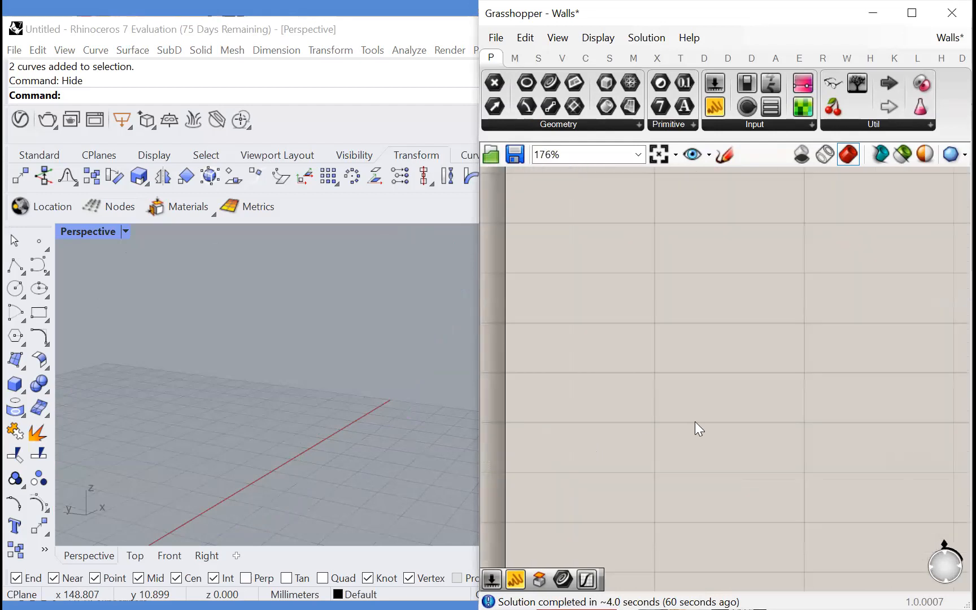
Add two Curve parameters and draw two S-shaped wall curves in the Rhino viewport.
text(curve)
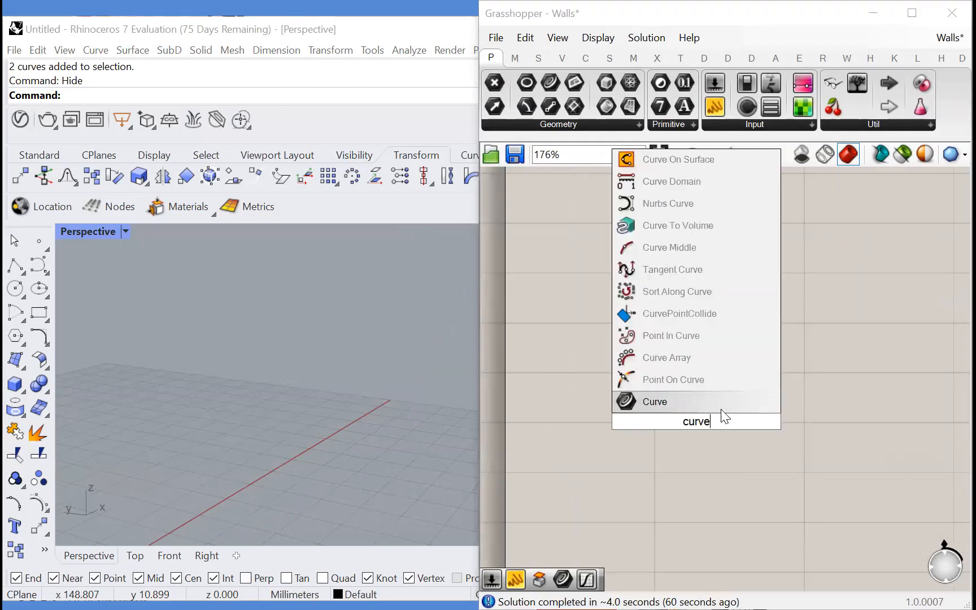
click(654, 402)
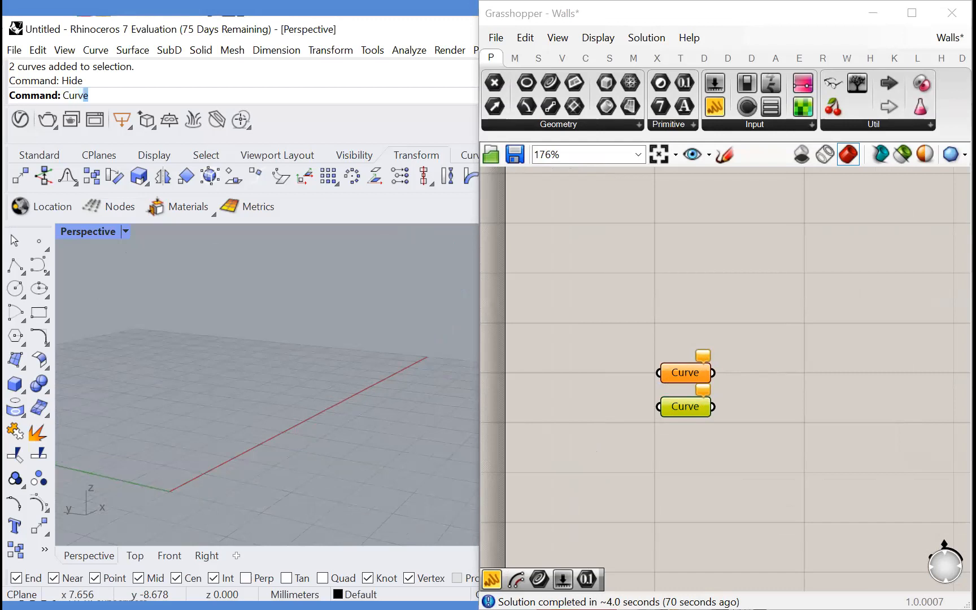
click(349, 423)
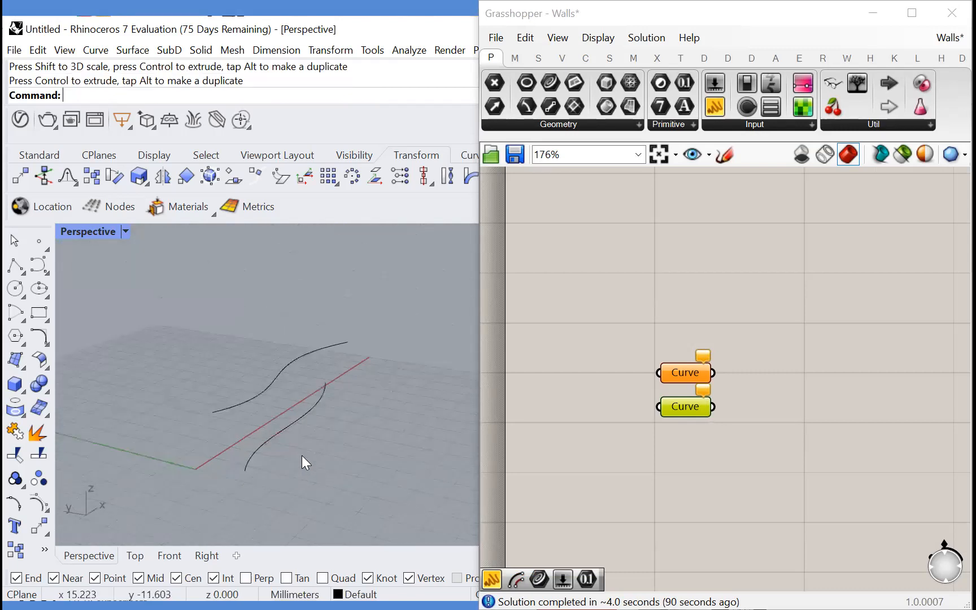
Set each Curve parameter to one drawn curve and connect both into a Loft component.
right_click(684, 372)
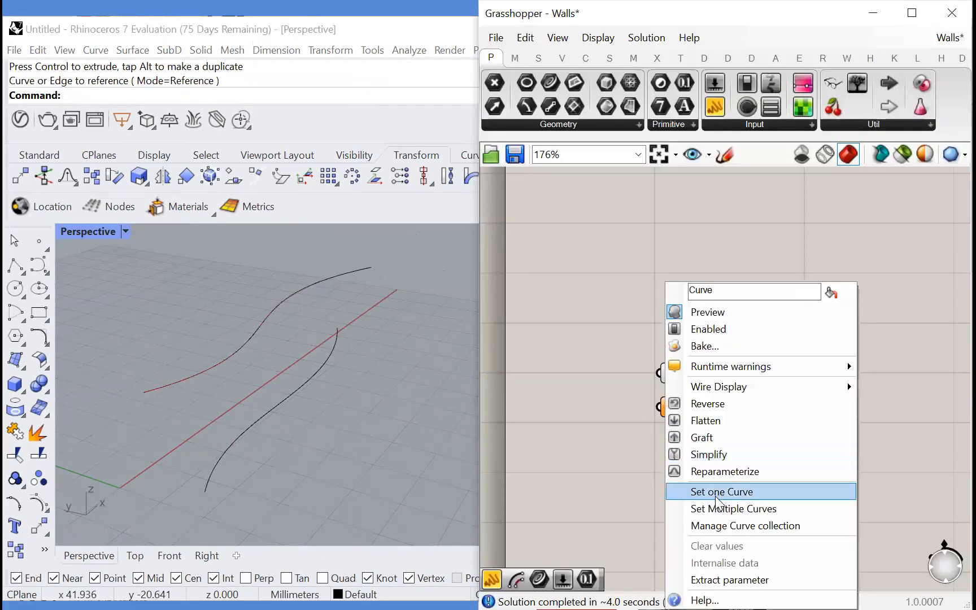
click(721, 491)
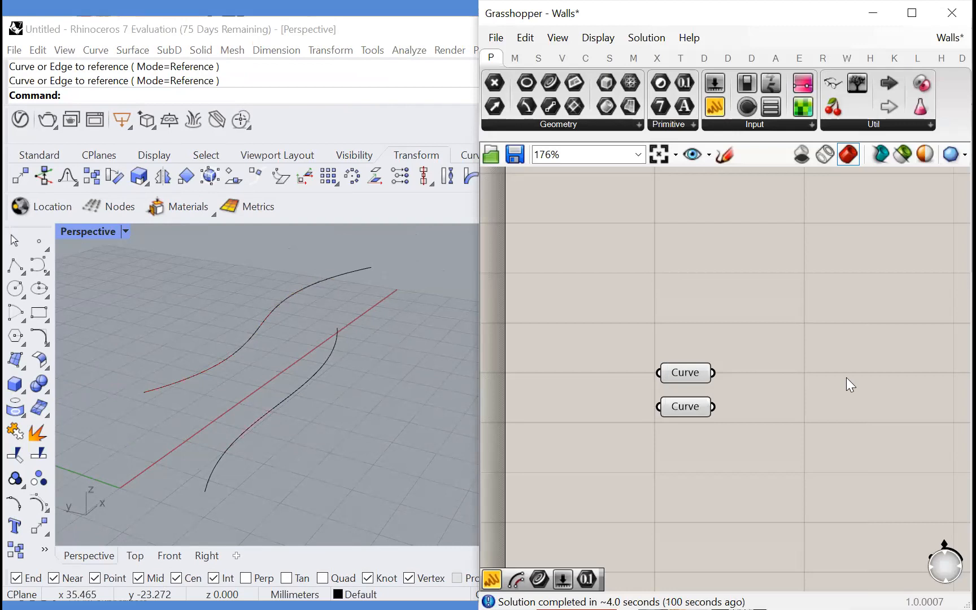
click(802, 83)
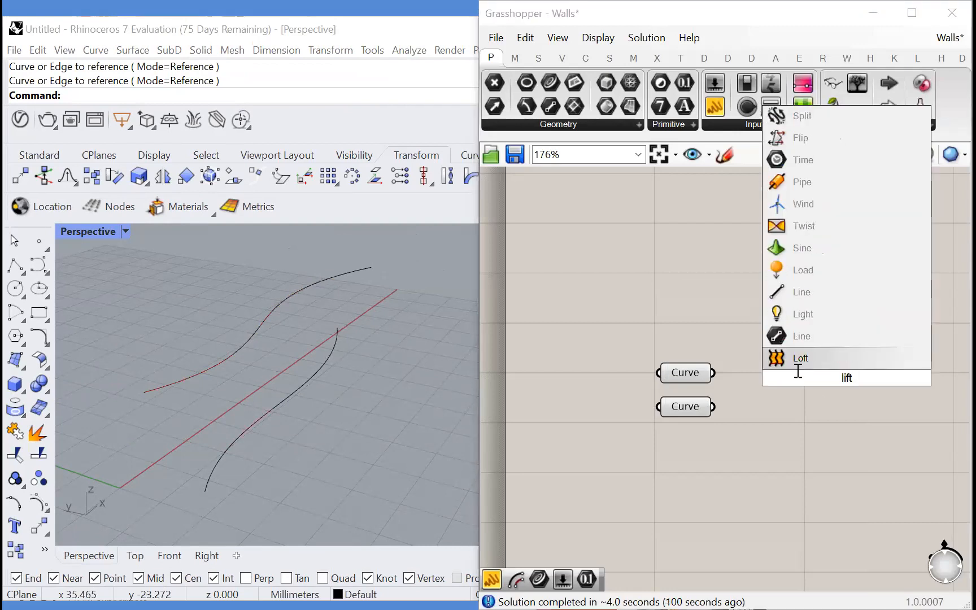
click(800, 358)
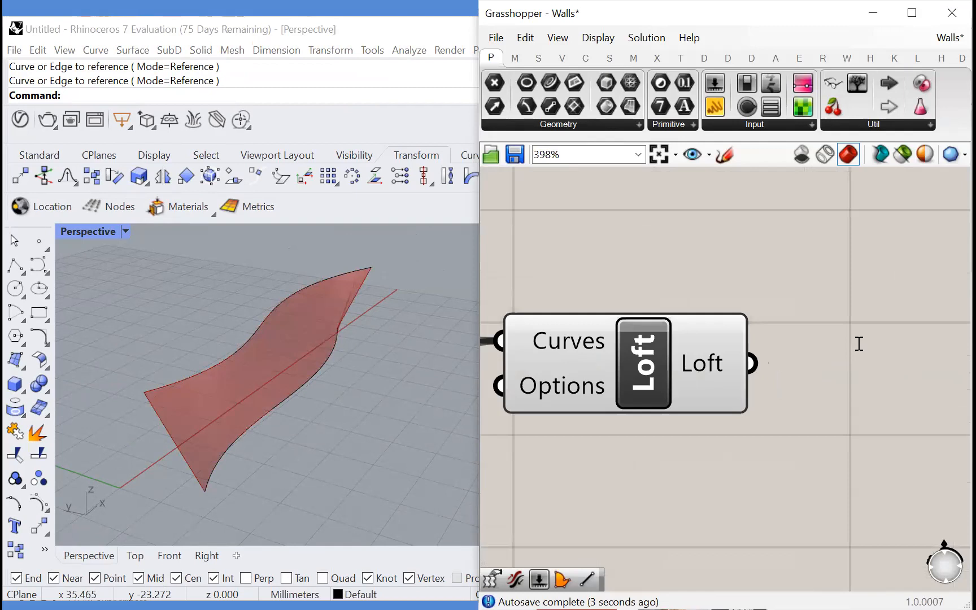
Add a Bounding Box component enclosing the lofted surface.
double_click(857, 342)
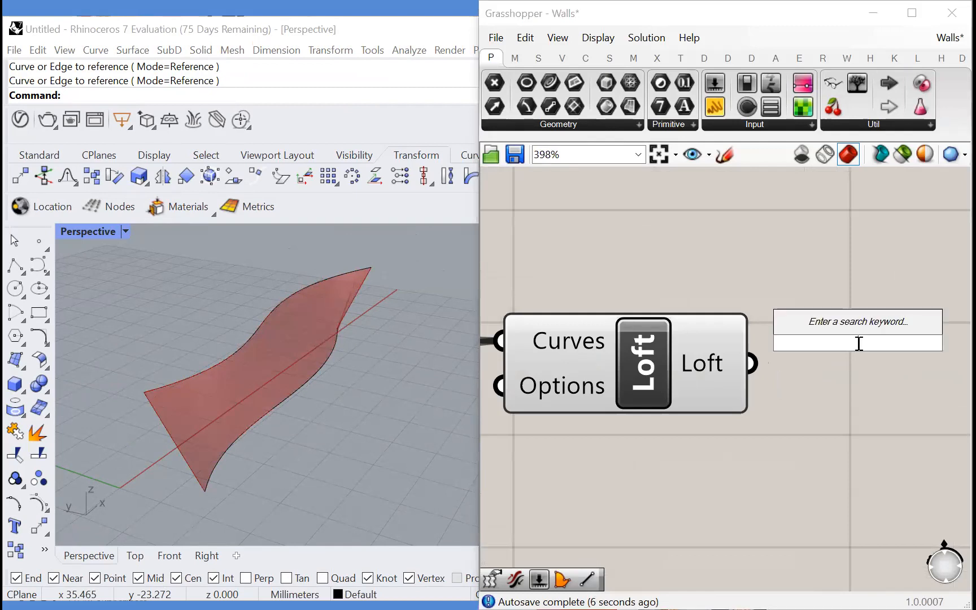
text(boundin)
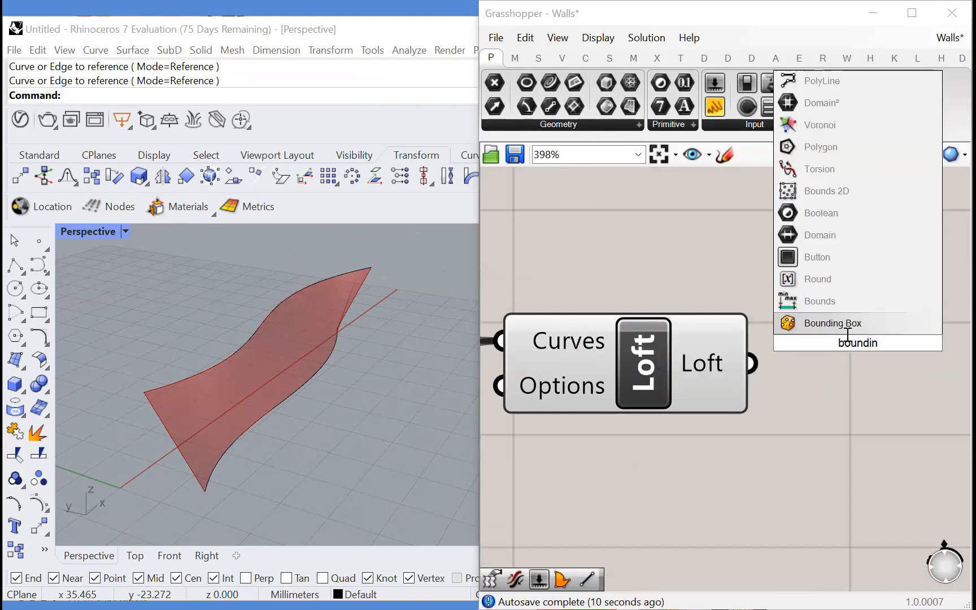
click(832, 323)
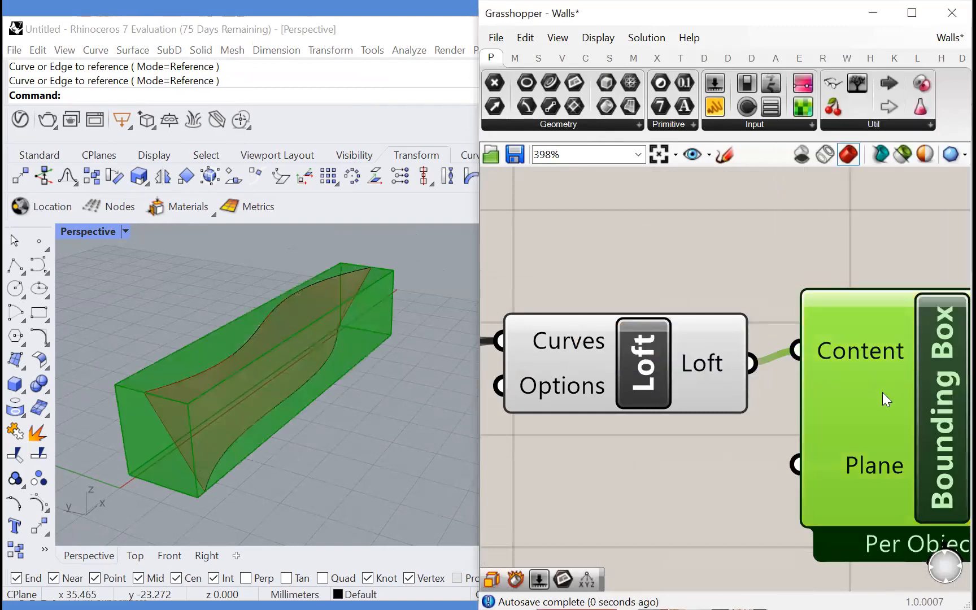
scroll(down, 3)
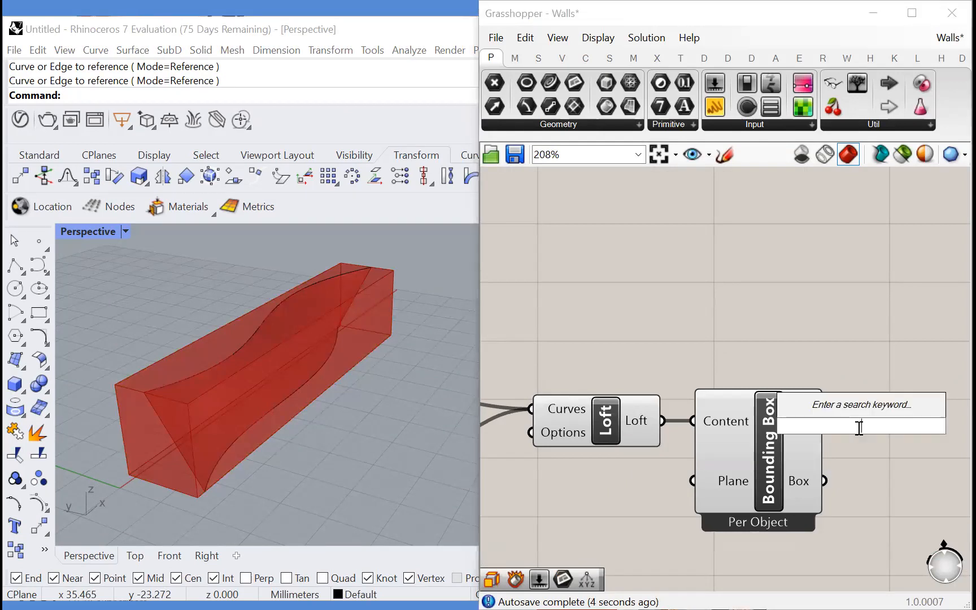
Add Deconstruct Brep to break the box into faces, edges and vertices.
text(deco)
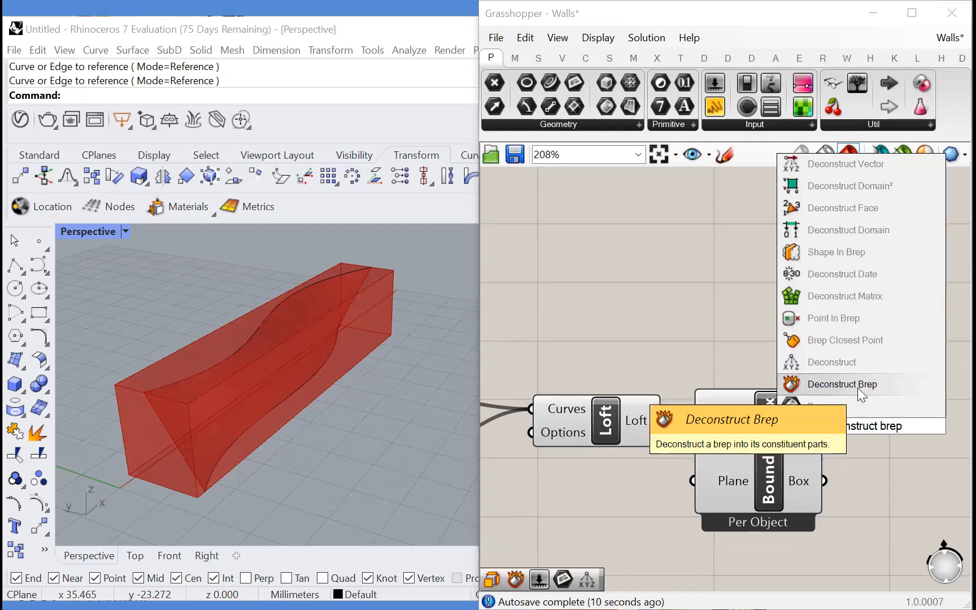
click(841, 384)
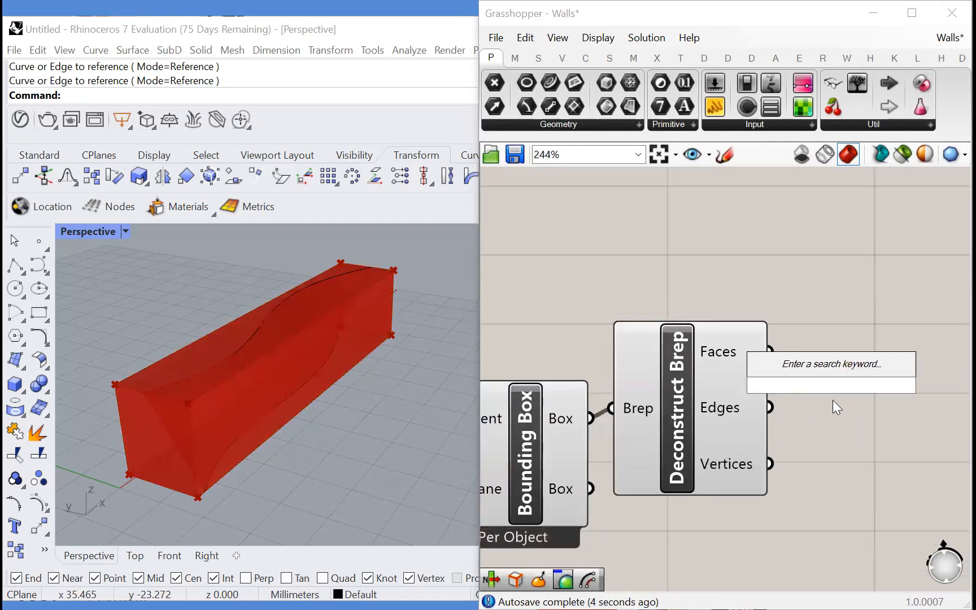
text(lis)
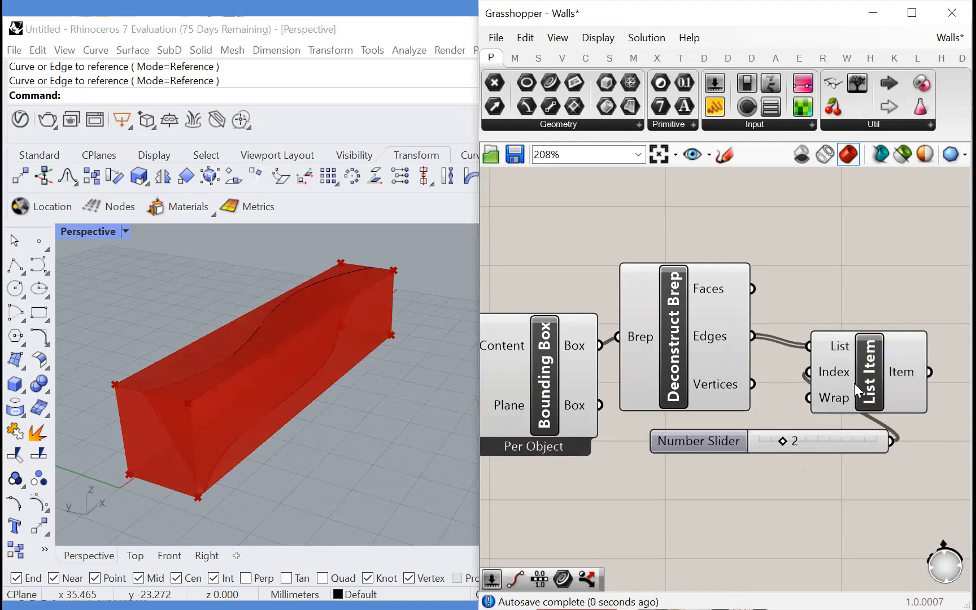
Slide the first List Item's index to pick box edge 4.
drag(788, 440, 820, 440)
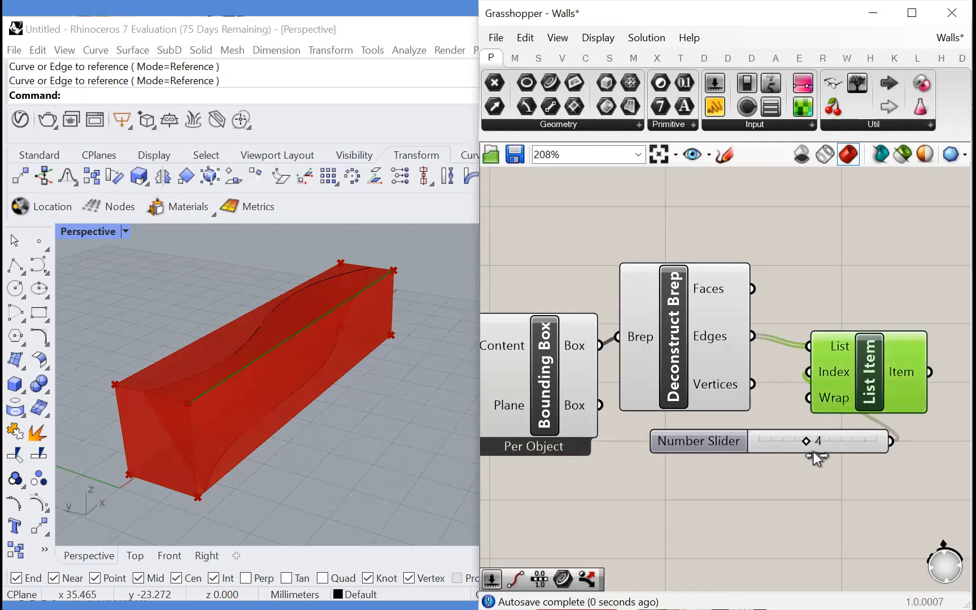
drag(818, 441, 843, 441)
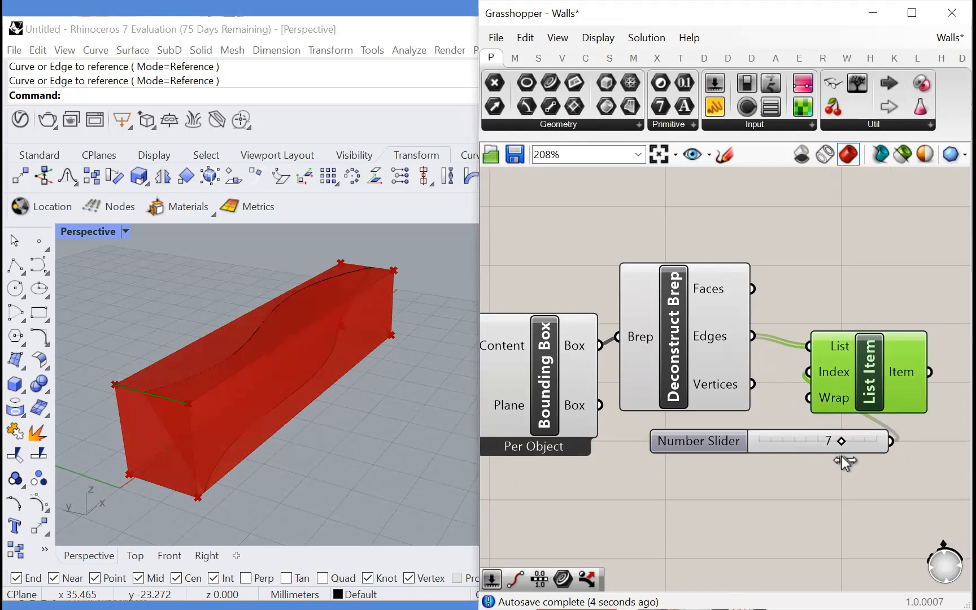
drag(843, 440, 793, 440)
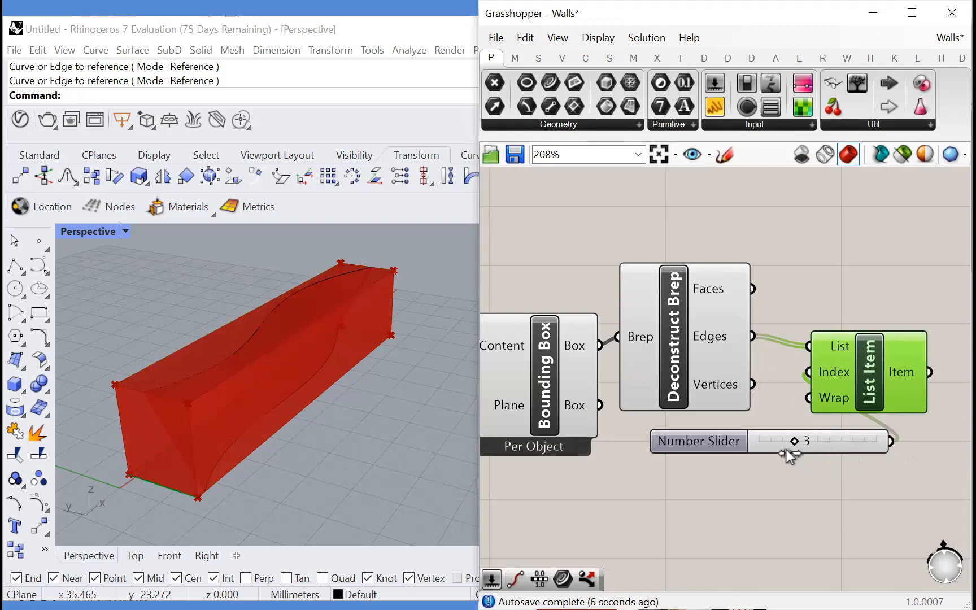
drag(791, 441, 805, 441)
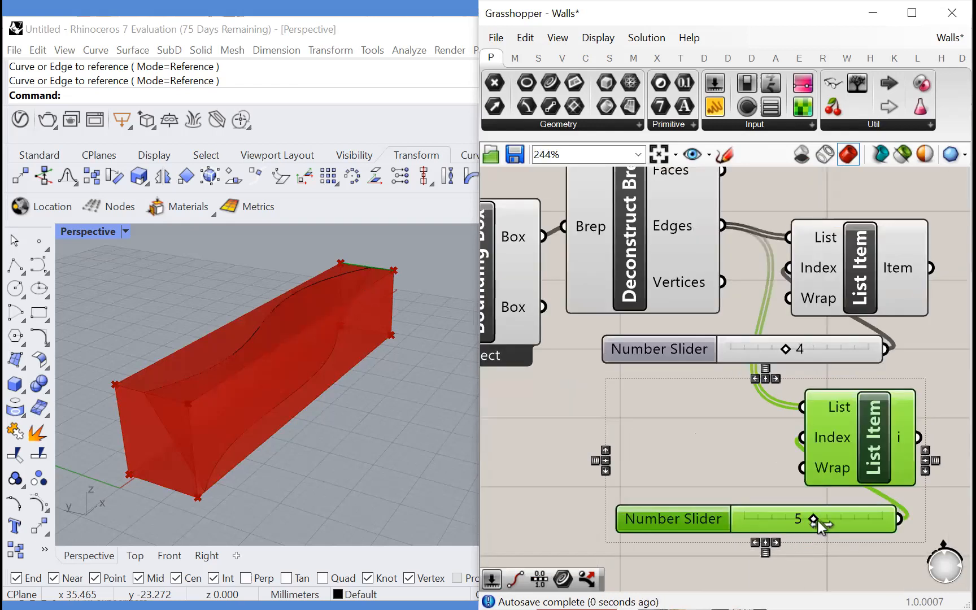
Give the second List Item's slider a maximum of 13 and select edge 12.
drag(811, 518, 877, 518)
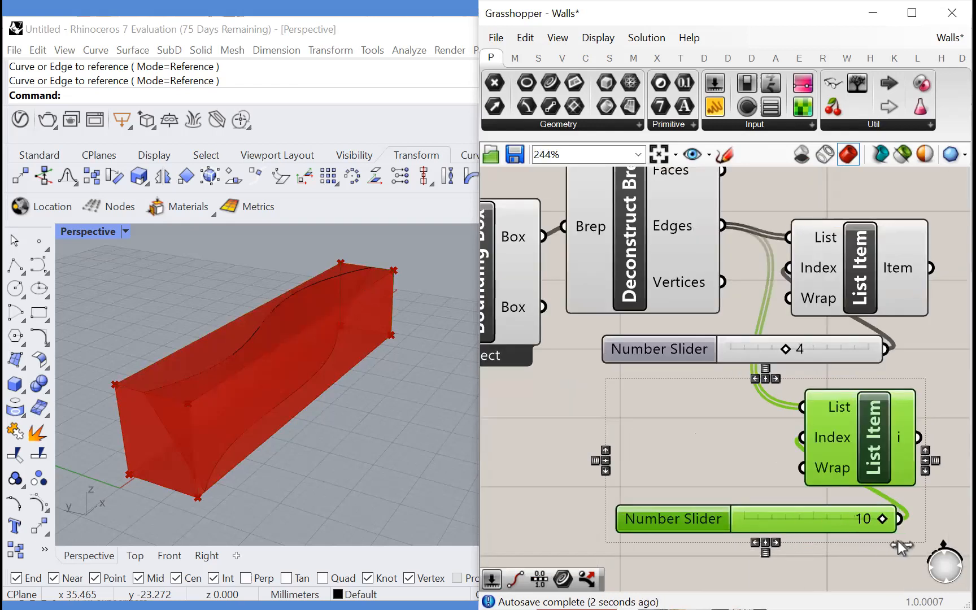
drag(878, 518, 781, 517)
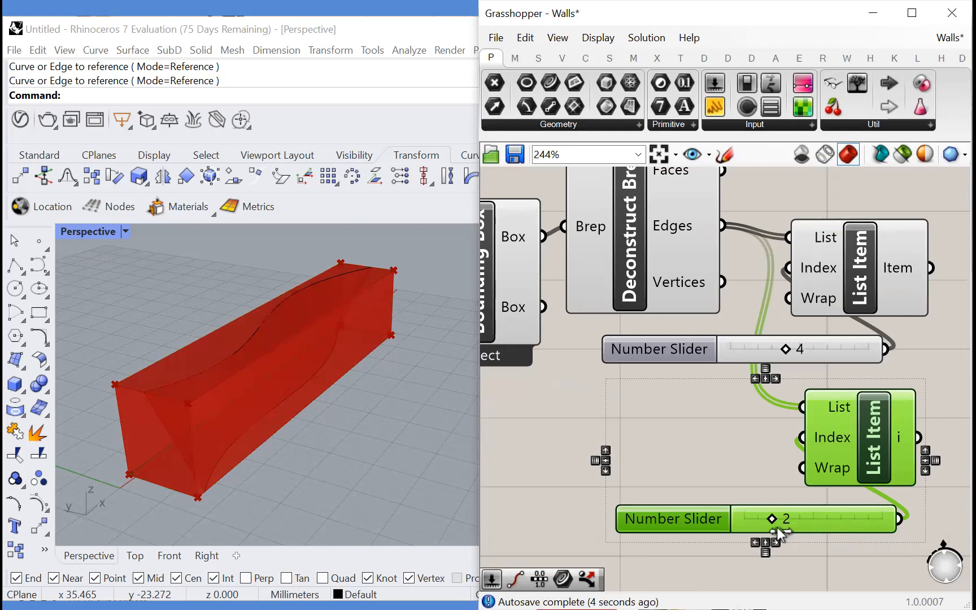
drag(790, 533, 772, 533)
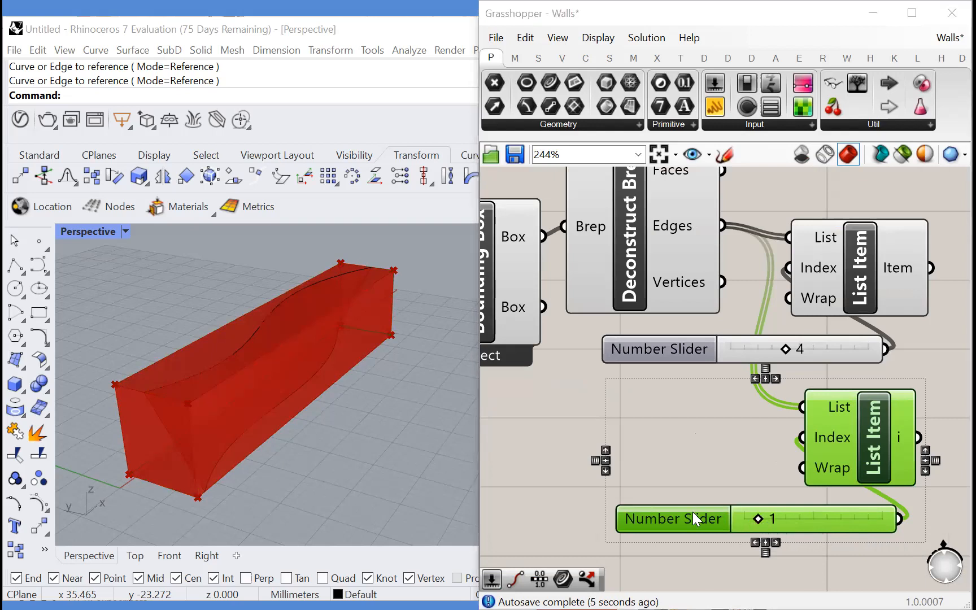
double_click(671, 519)
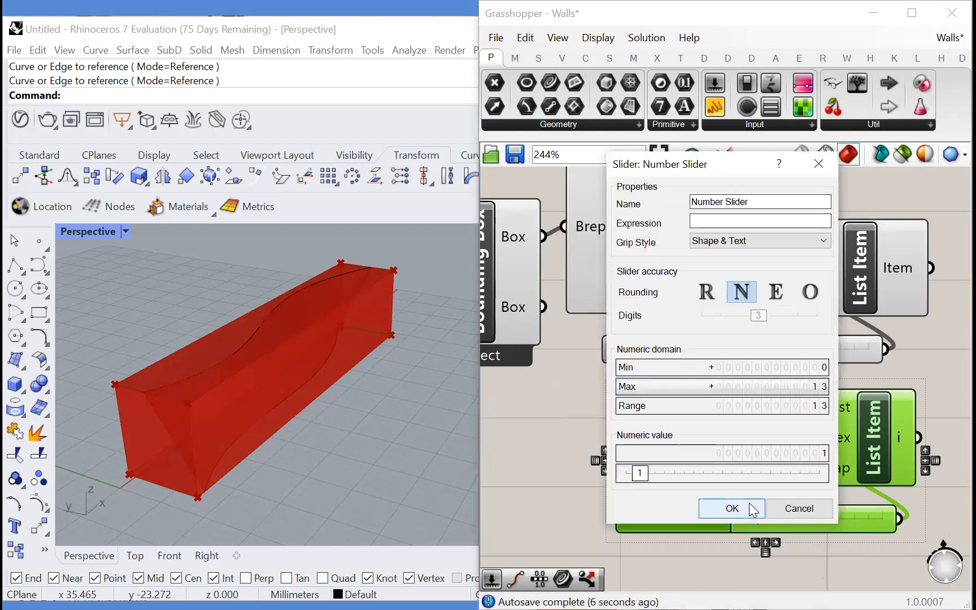
click(731, 508)
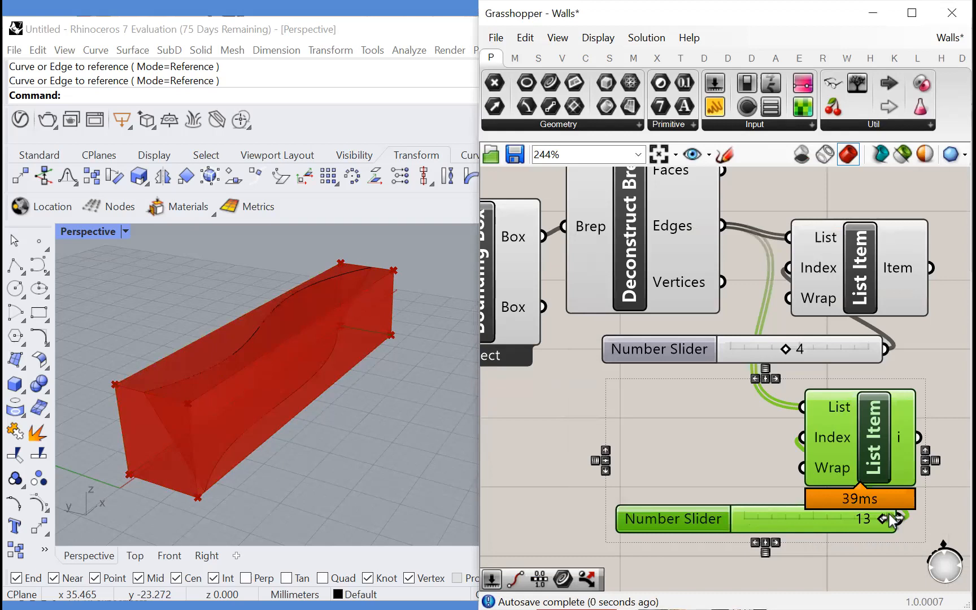
drag(878, 519, 862, 518)
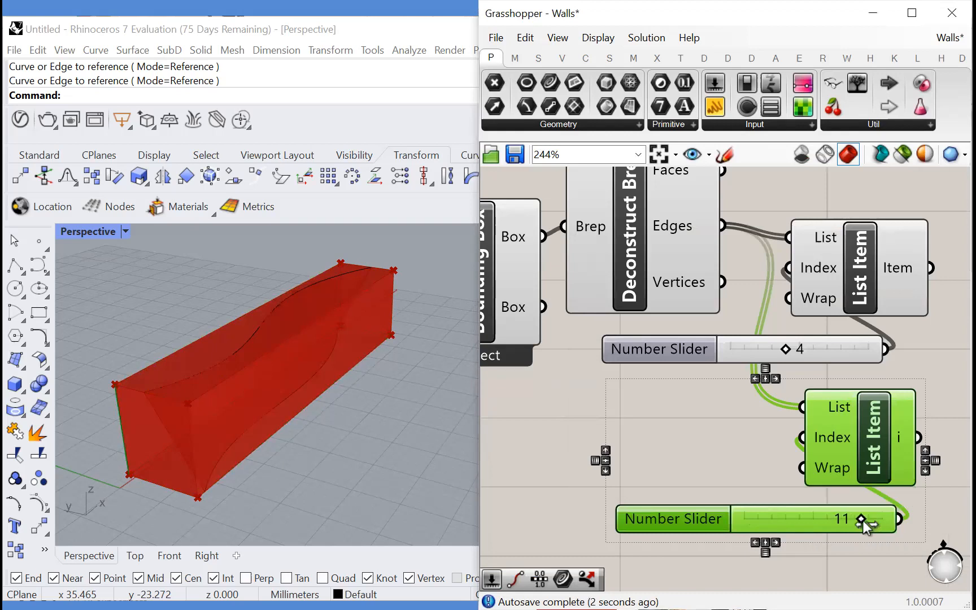
drag(862, 518, 871, 518)
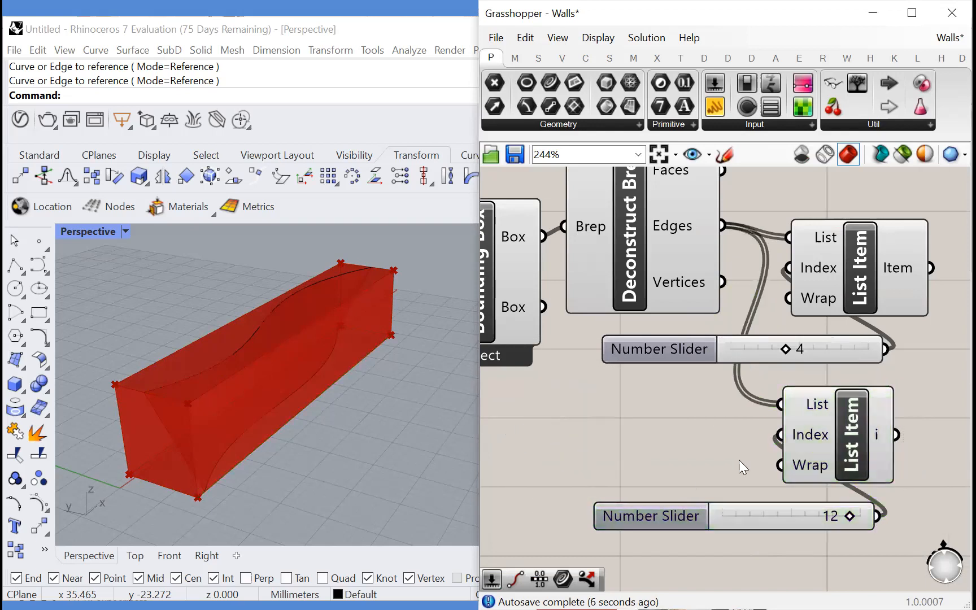
Add a Tween Curve component blending between the two chosen edges.
scroll(down, 3)
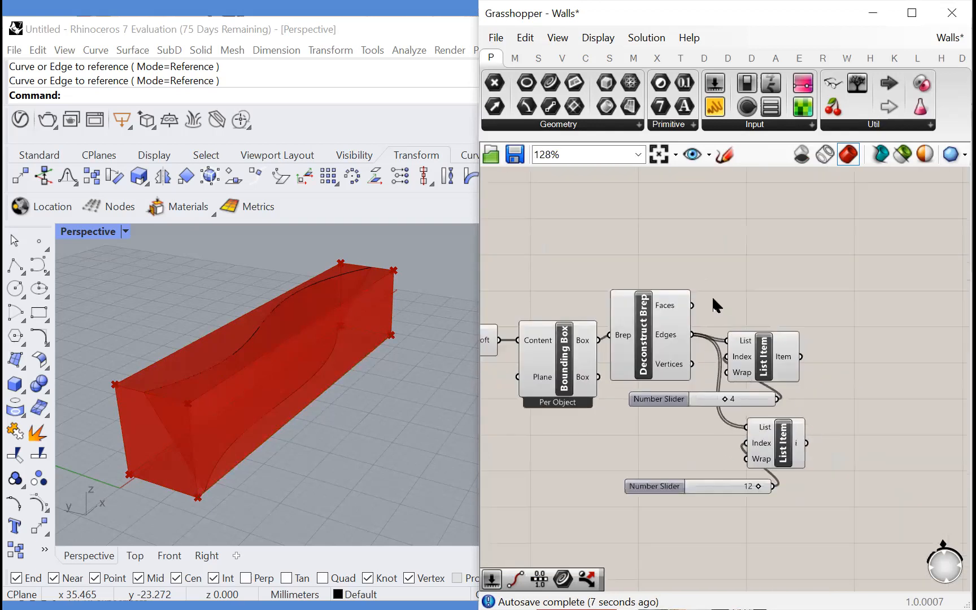
scroll(down, 3)
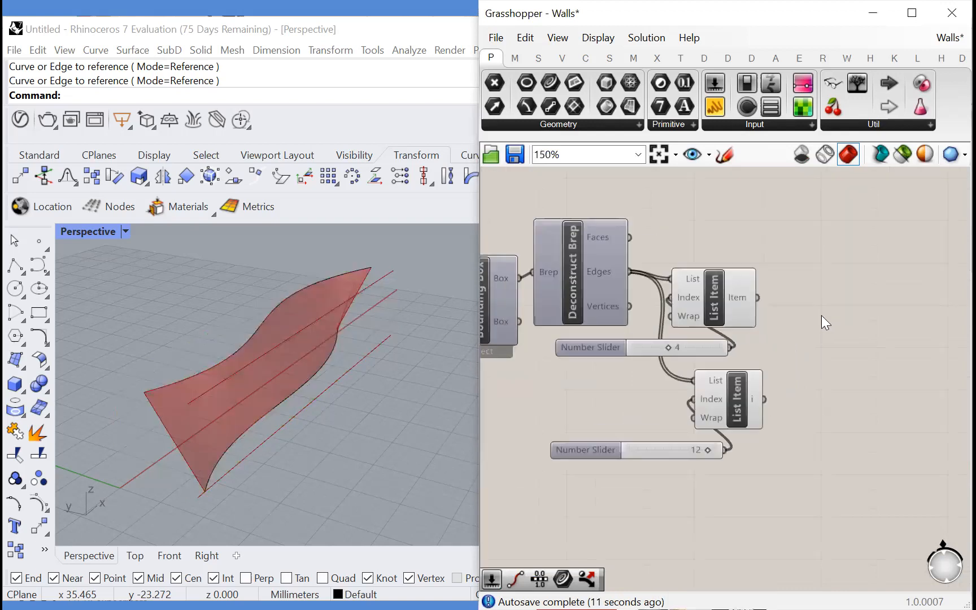
text(tween)
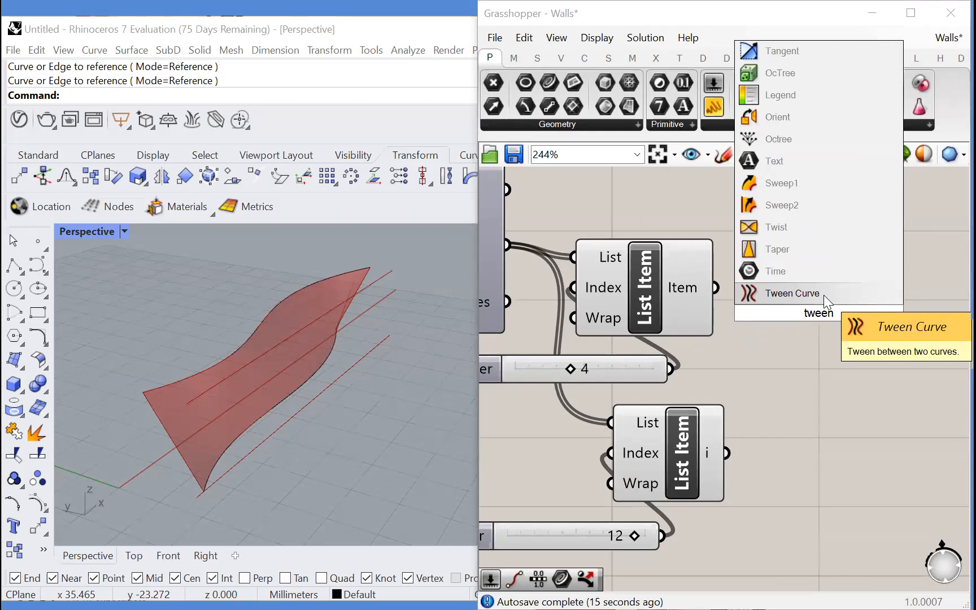
click(791, 293)
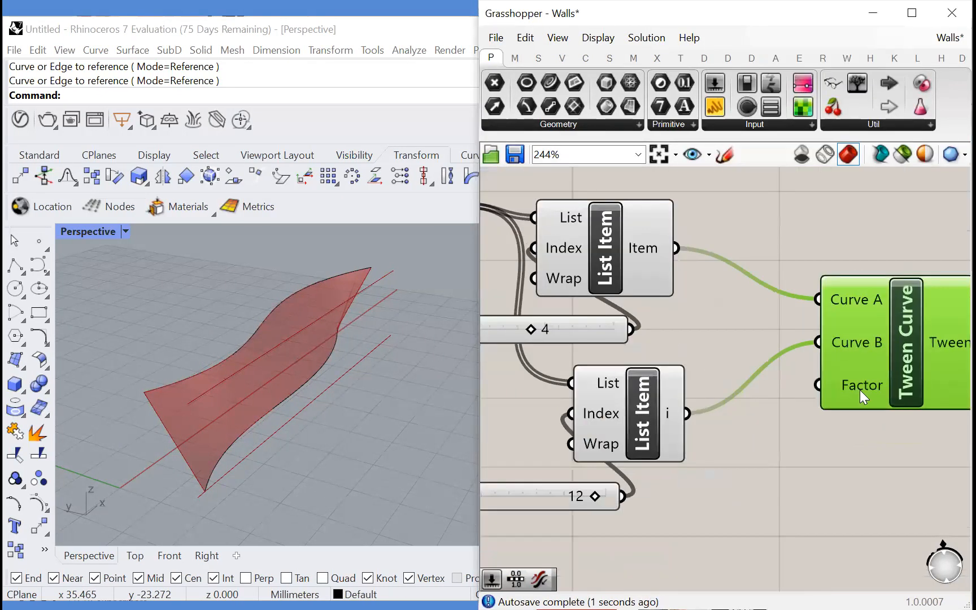
Add a Range for the tween factors and a Flip Curve on one edge.
text(ran)
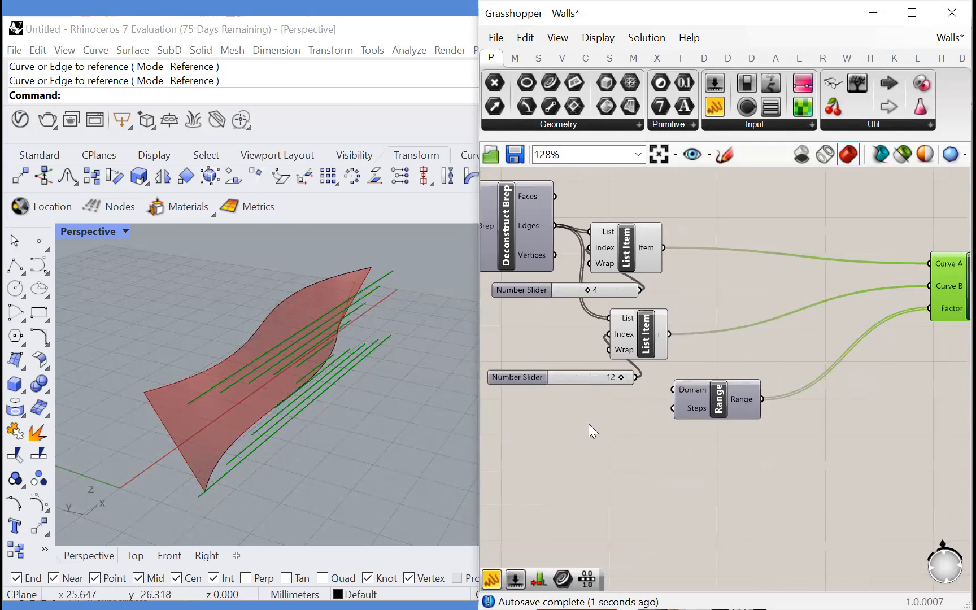
text(flip)
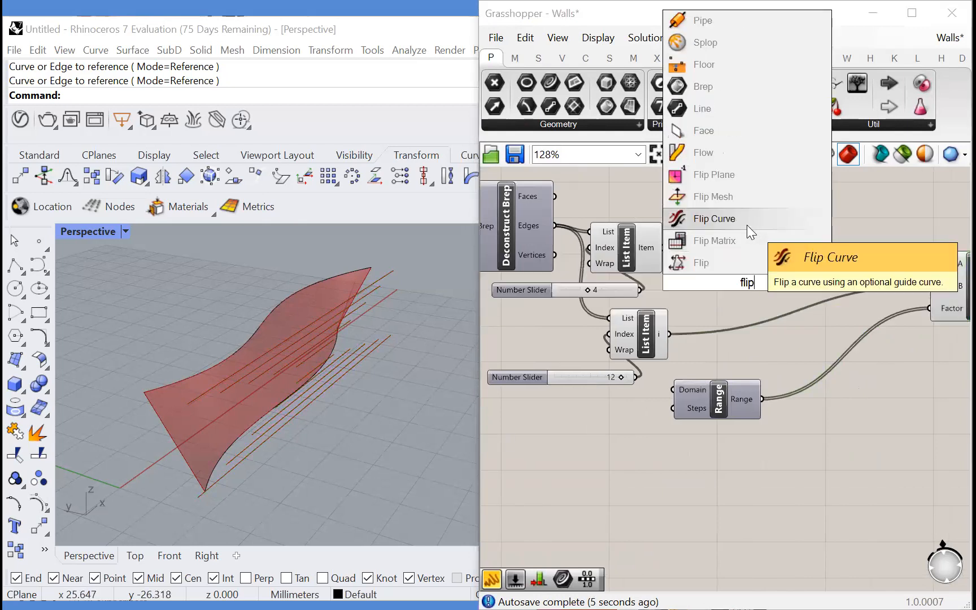
click(713, 218)
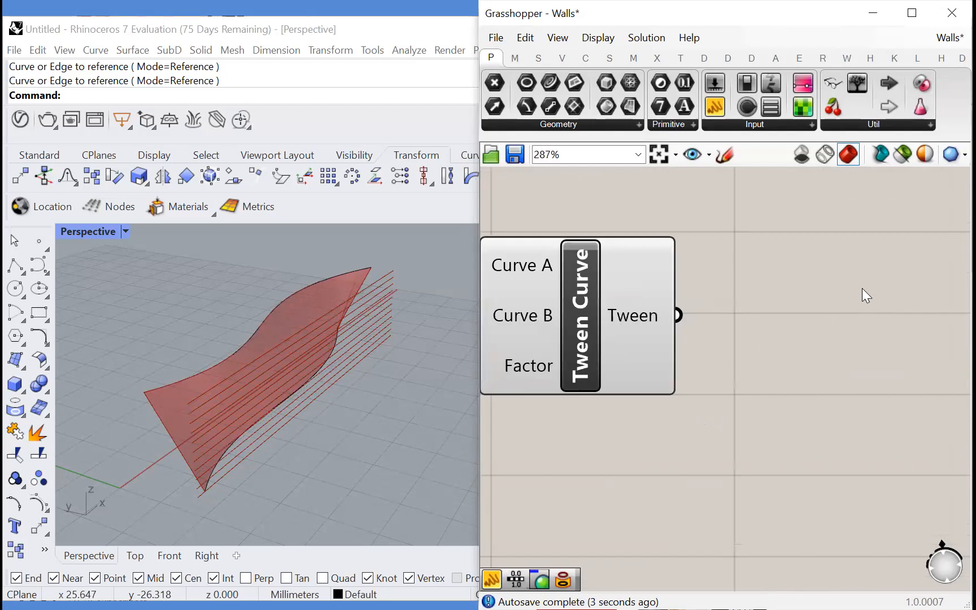
text(project)
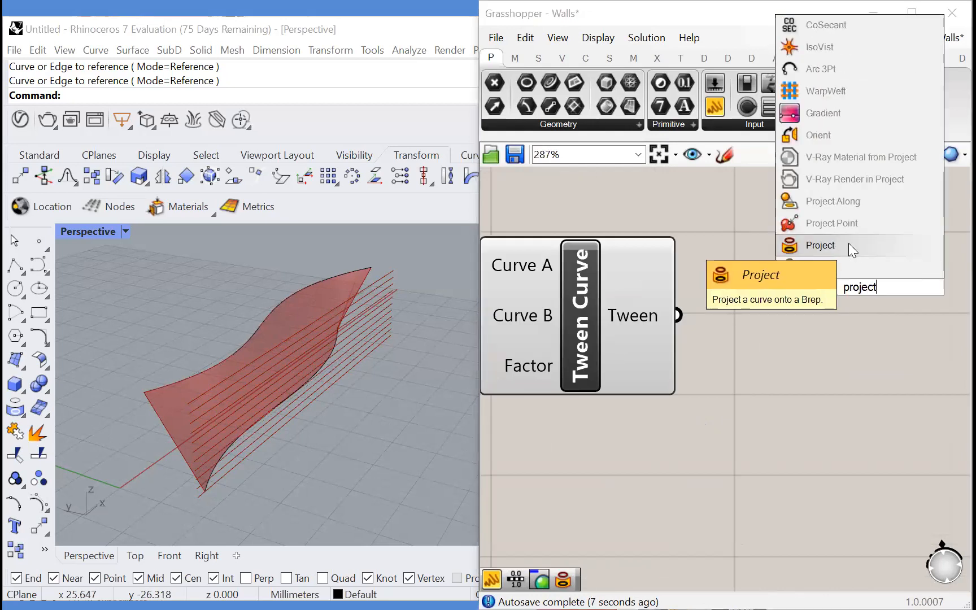
Project the tween lines onto the lofted surface along the Unit Y direction.
click(819, 244)
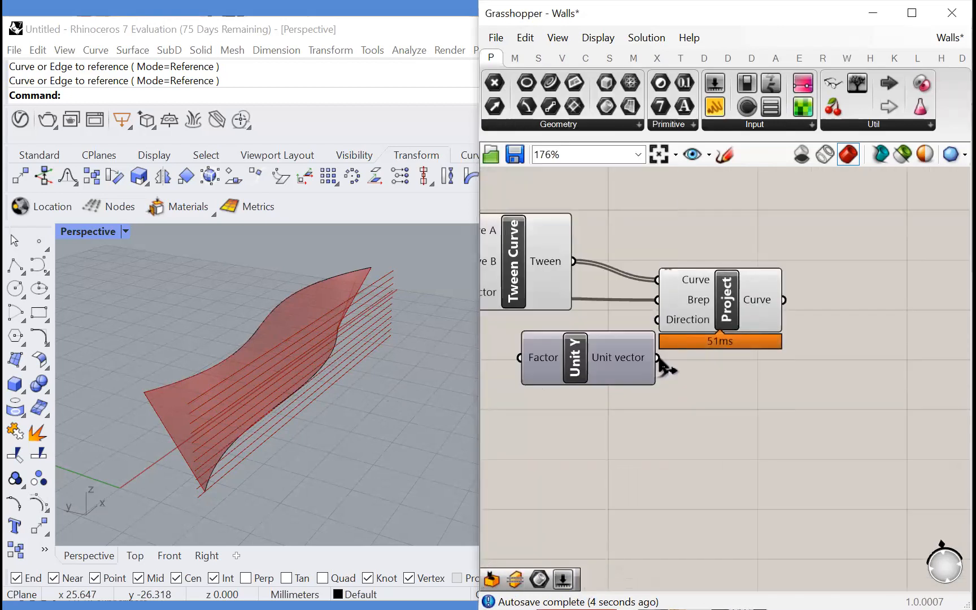
scroll(down, 3)
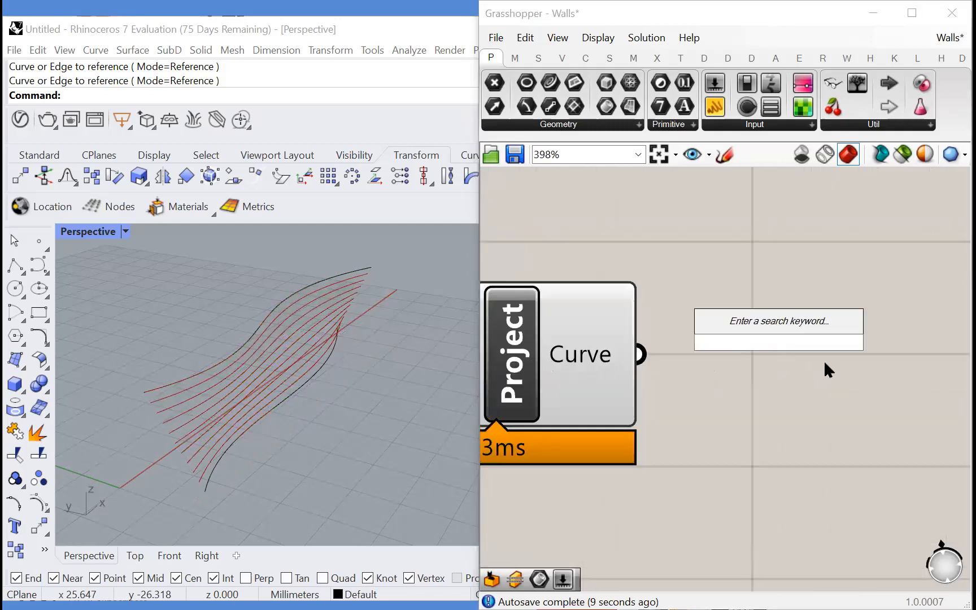
text(shatter)
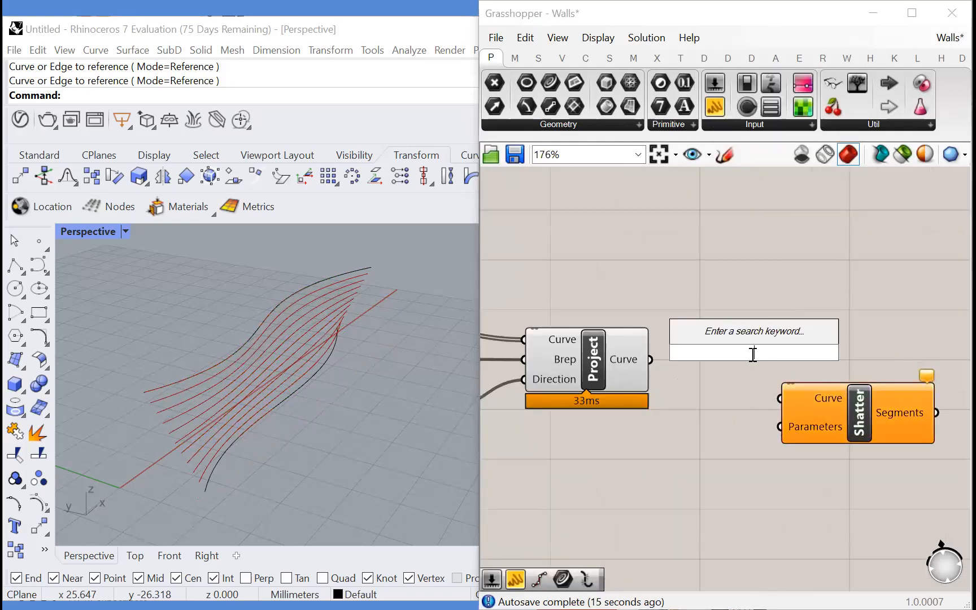
Add a Dispatch splitting projected curves into List A and List B for the Shatters.
text(dispa)
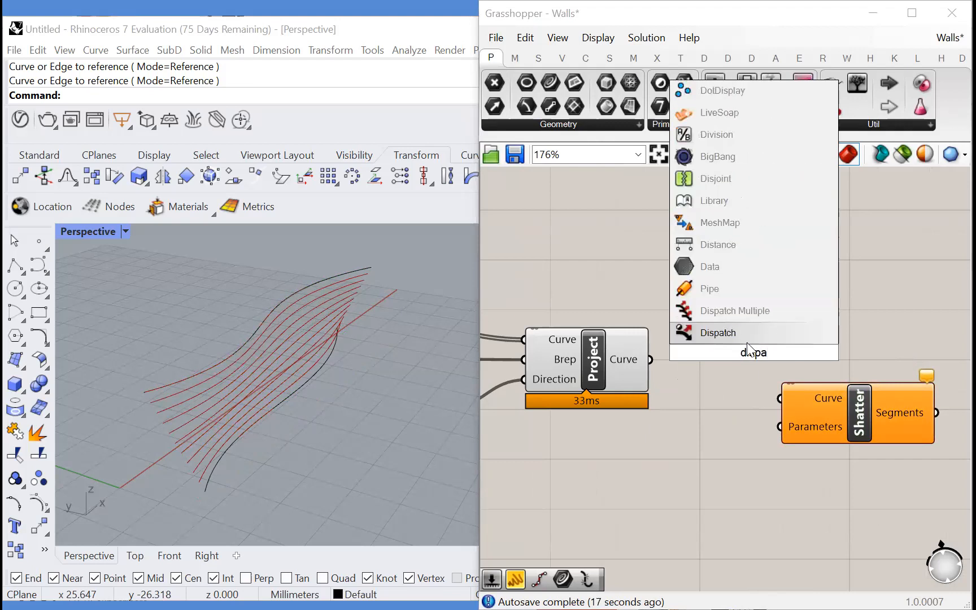
click(717, 332)
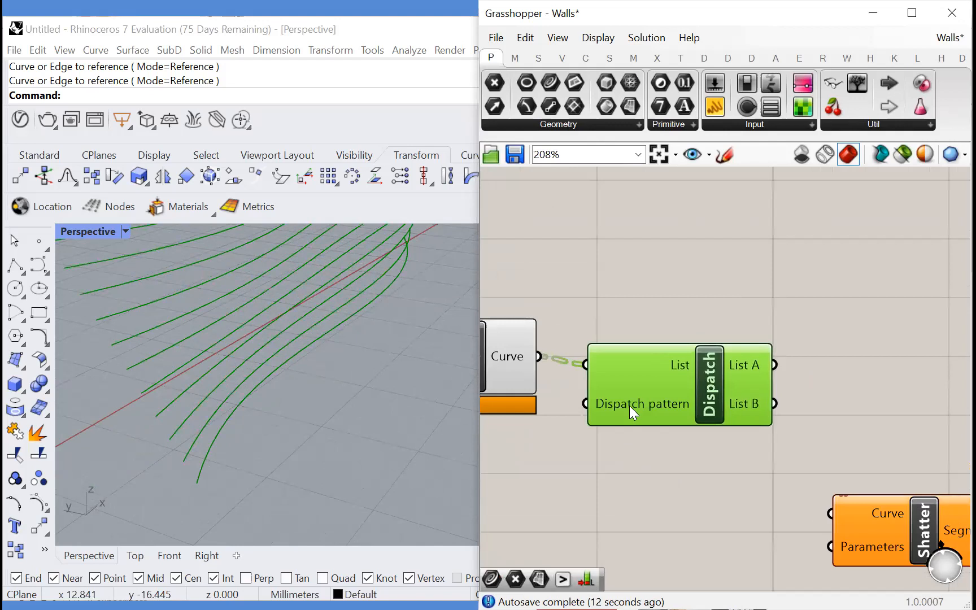
scroll(down, 3)
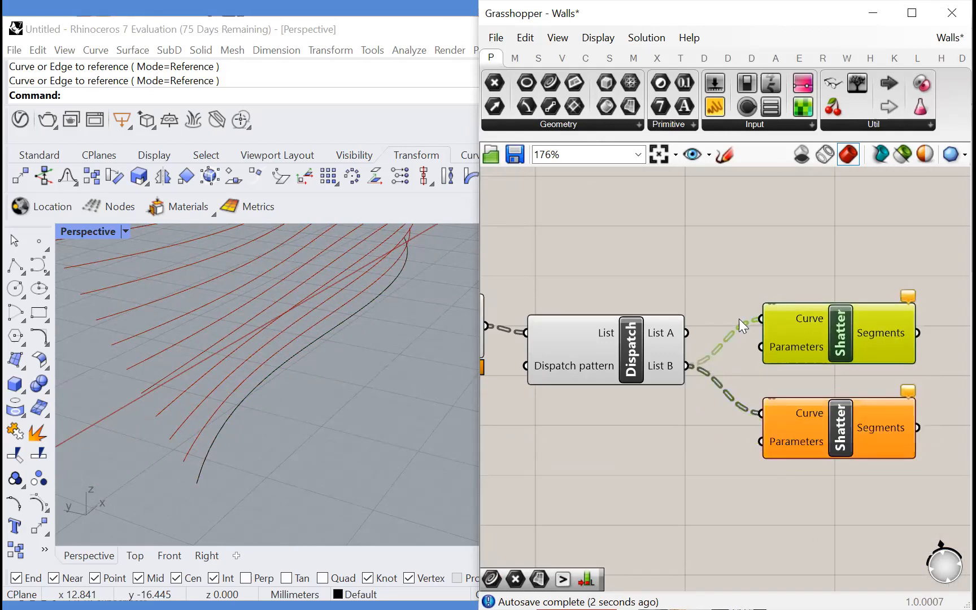
Wire both dispatched lists into Divide Curve components with 12-count sliders feeding Shatter.
drag(836, 331, 883, 290)
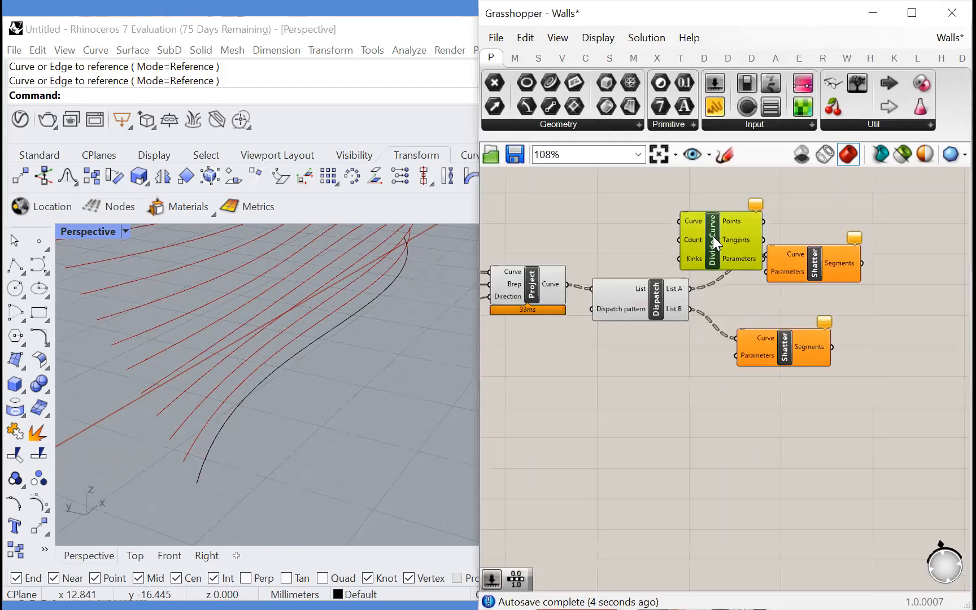
drag(718, 239, 775, 270)
text(12)
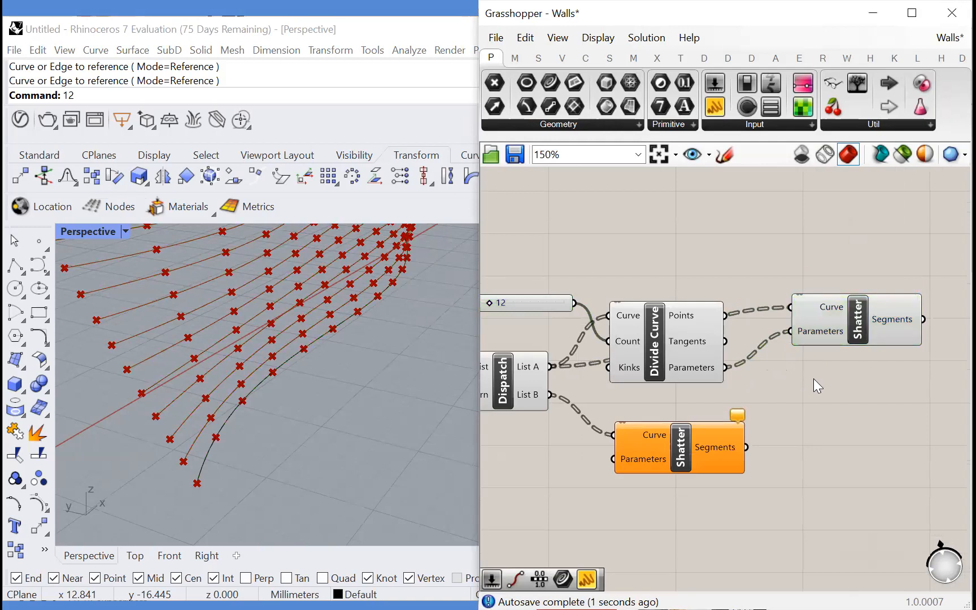
scroll(down, 3)
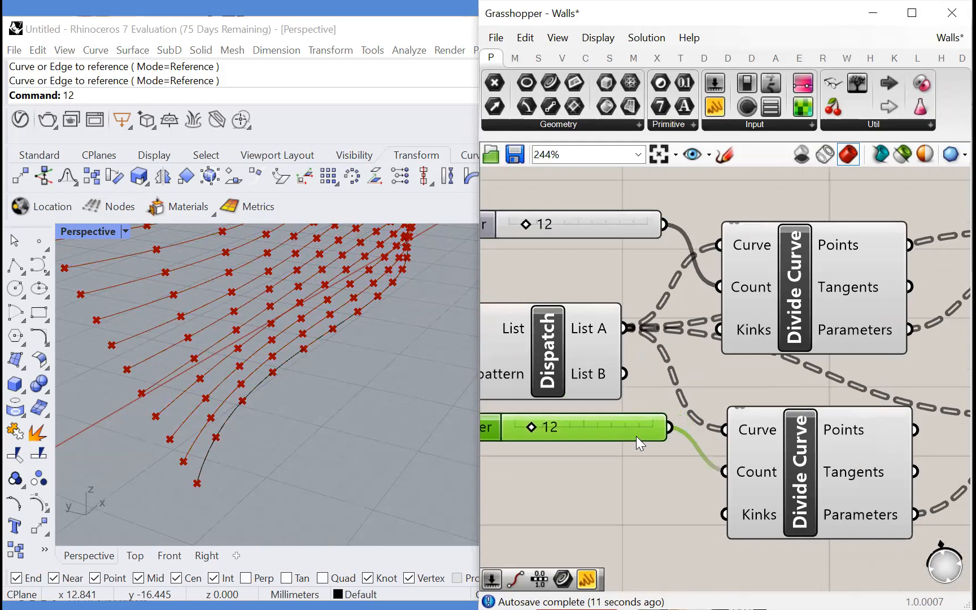
scroll(down, 3)
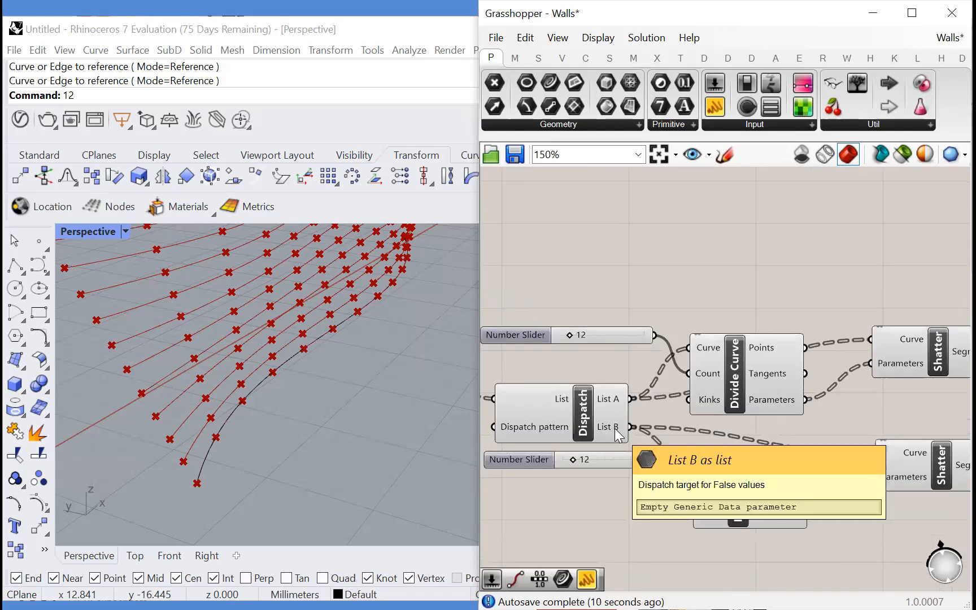
Graft the Dispatch outputs and simplify Shatter's Curve input so curves split into 12.
scroll(down, 3)
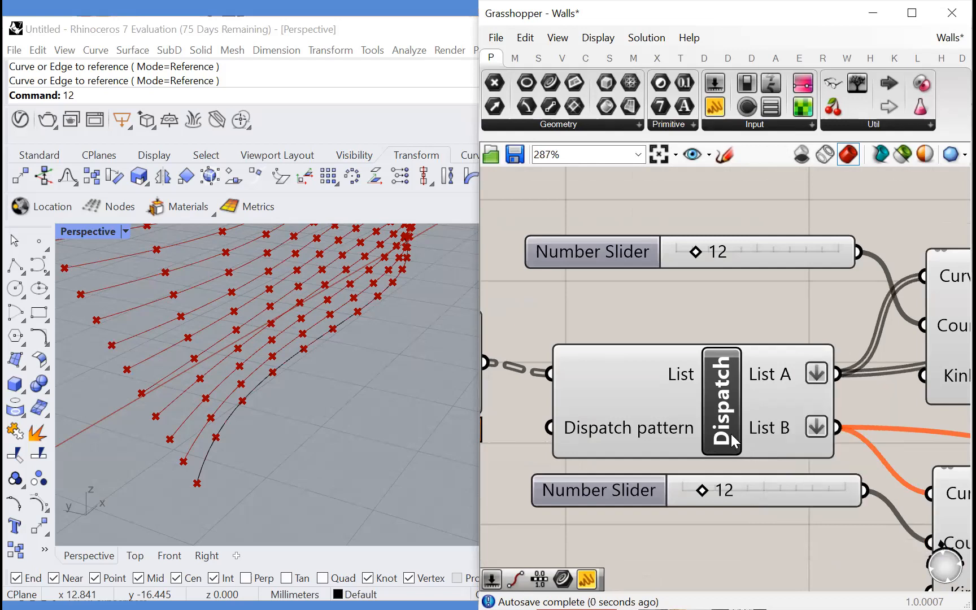
scroll(down, 3)
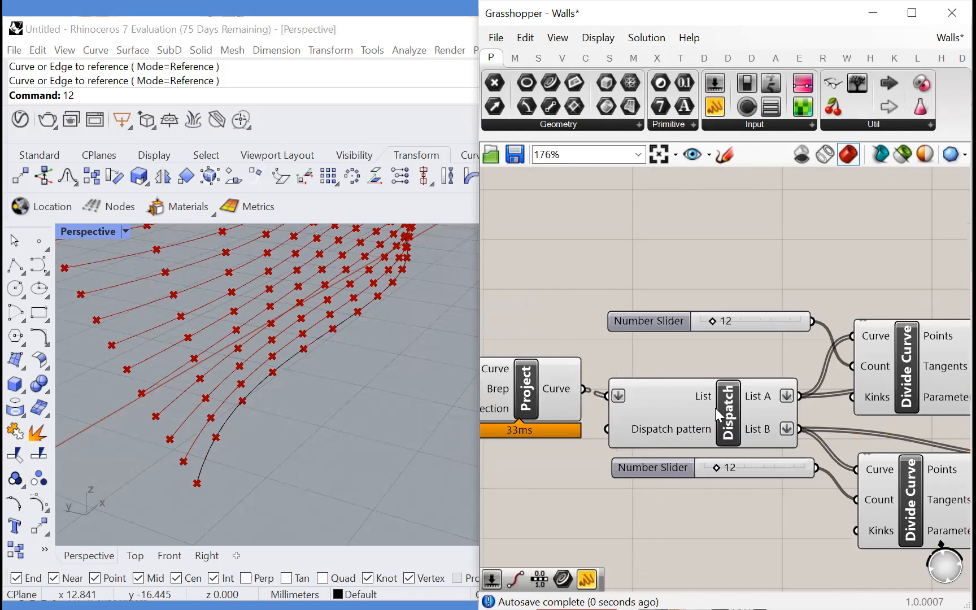
scroll(down, 3)
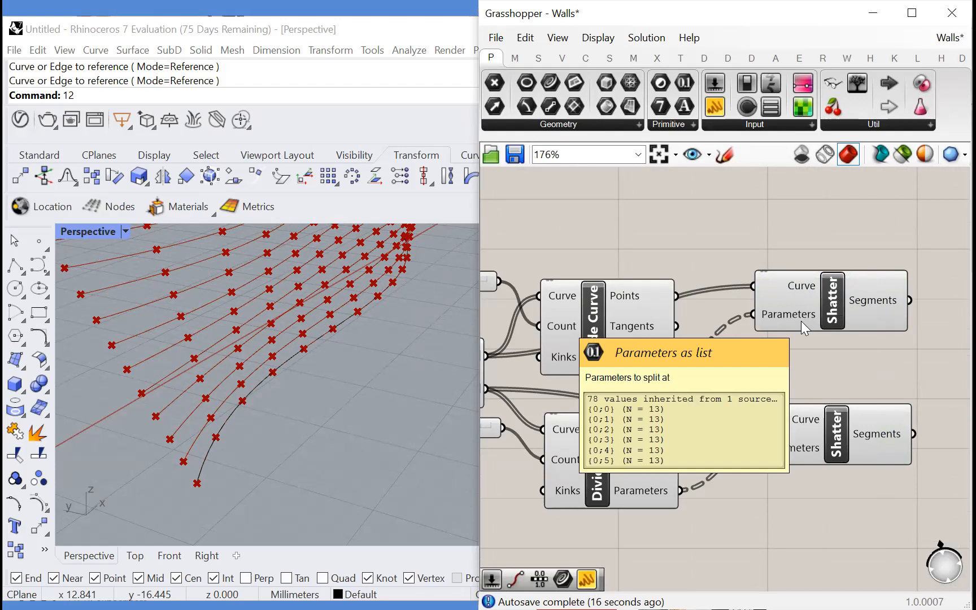
mouse_move(804, 292)
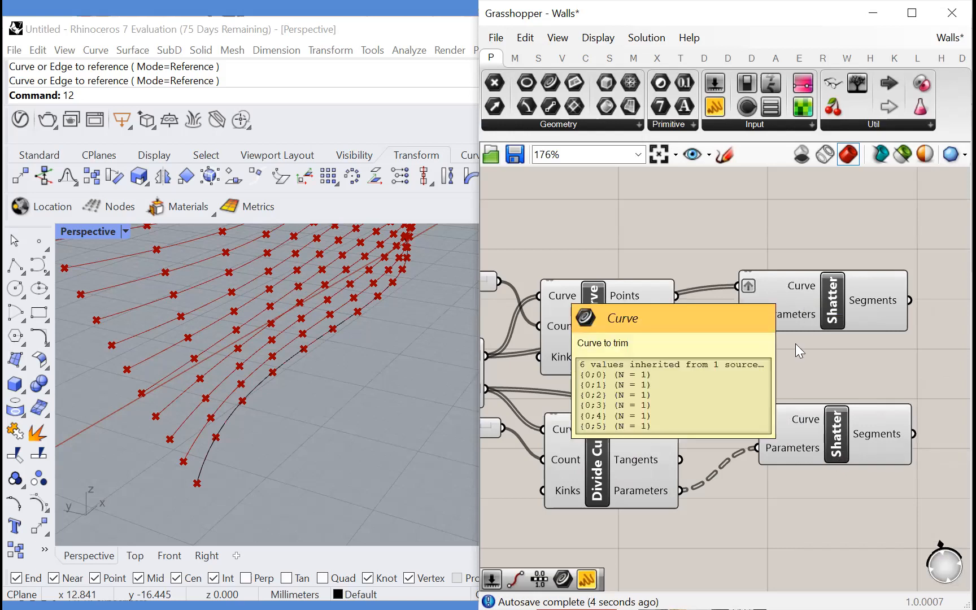
right_click(779, 302)
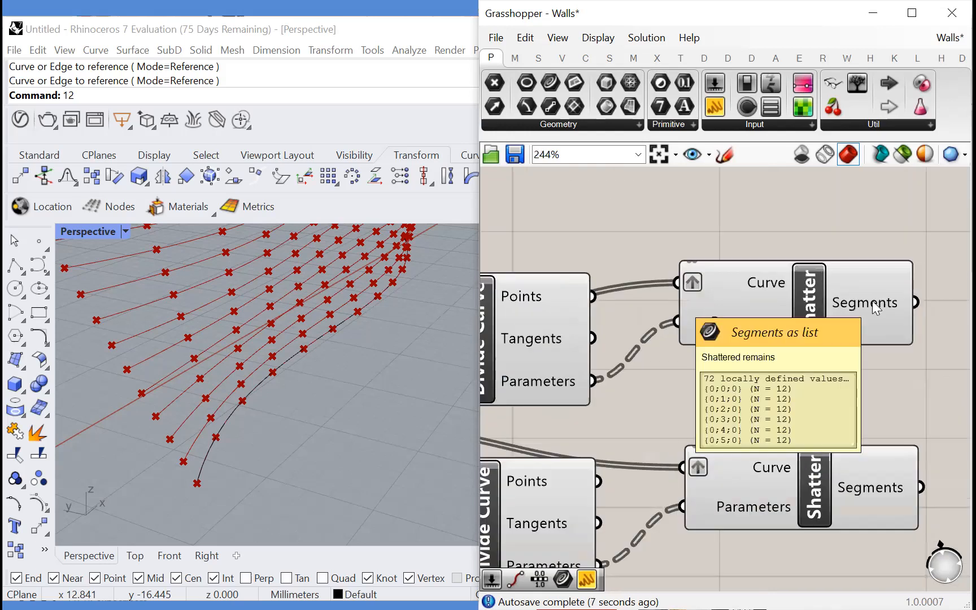
scroll(down, 3)
text(disp)
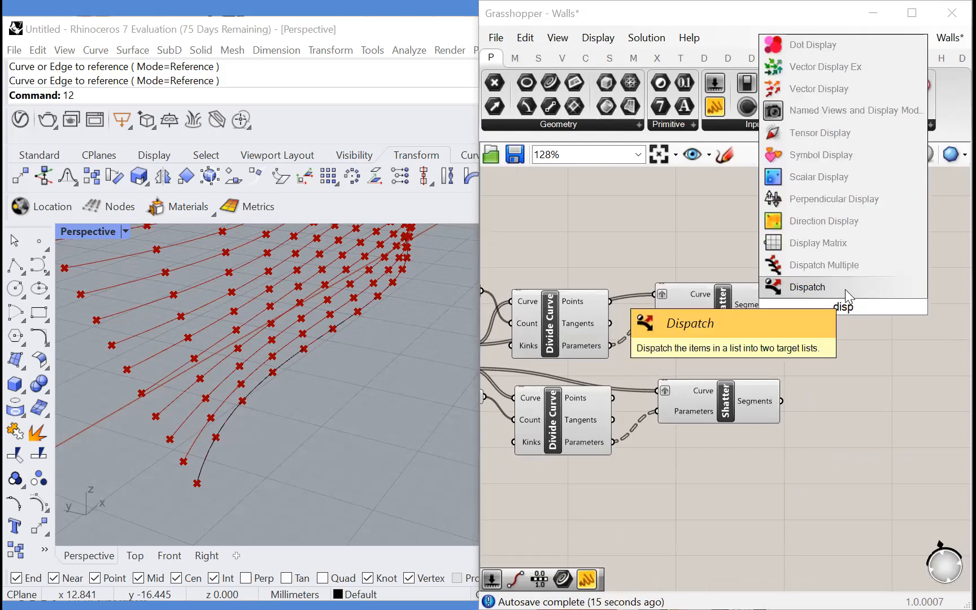
Add a second Dispatch fed by the shattered segments and collect its List B in a Curve parameter.
click(807, 286)
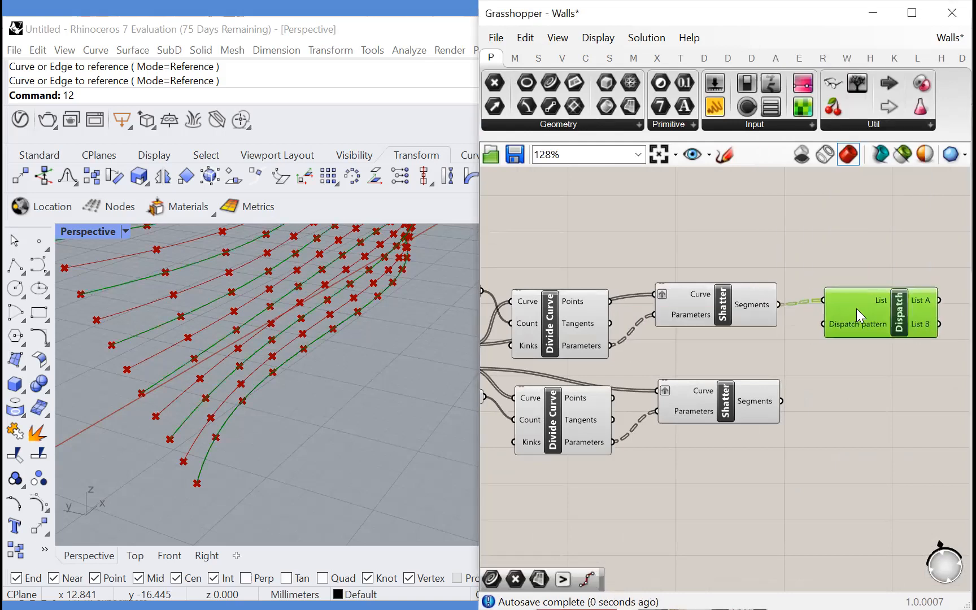
drag(878, 311, 877, 417)
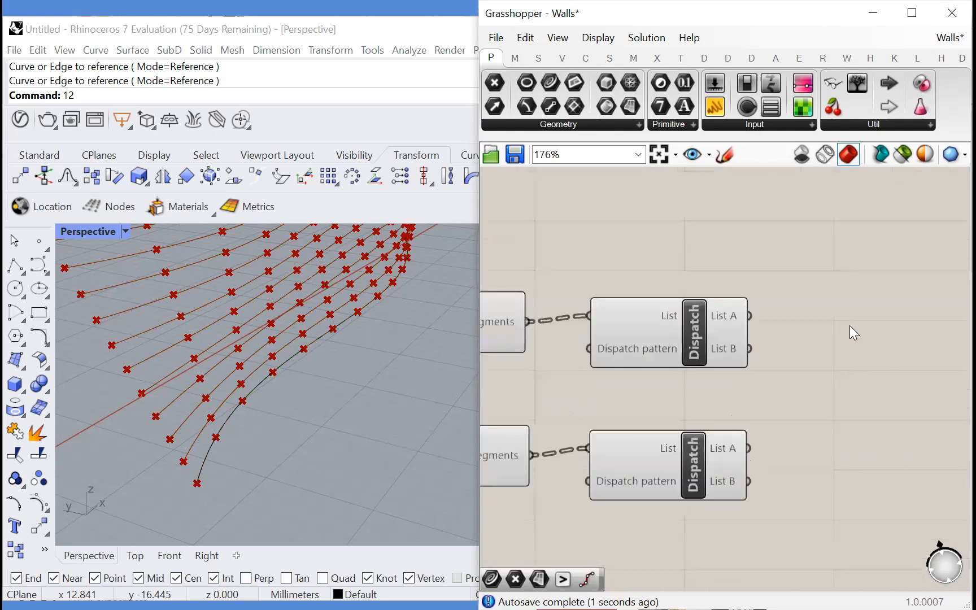
text(curve)
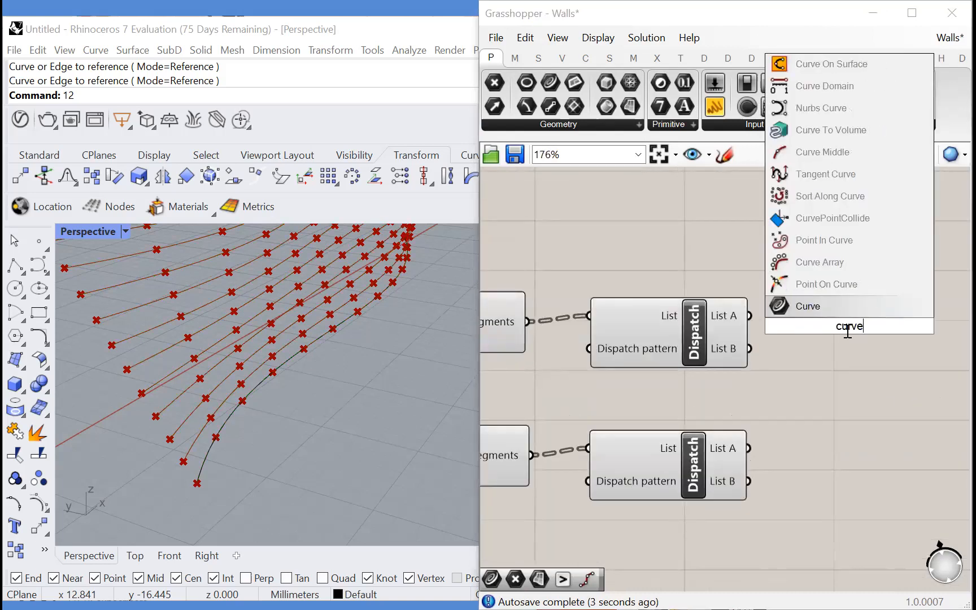
click(808, 305)
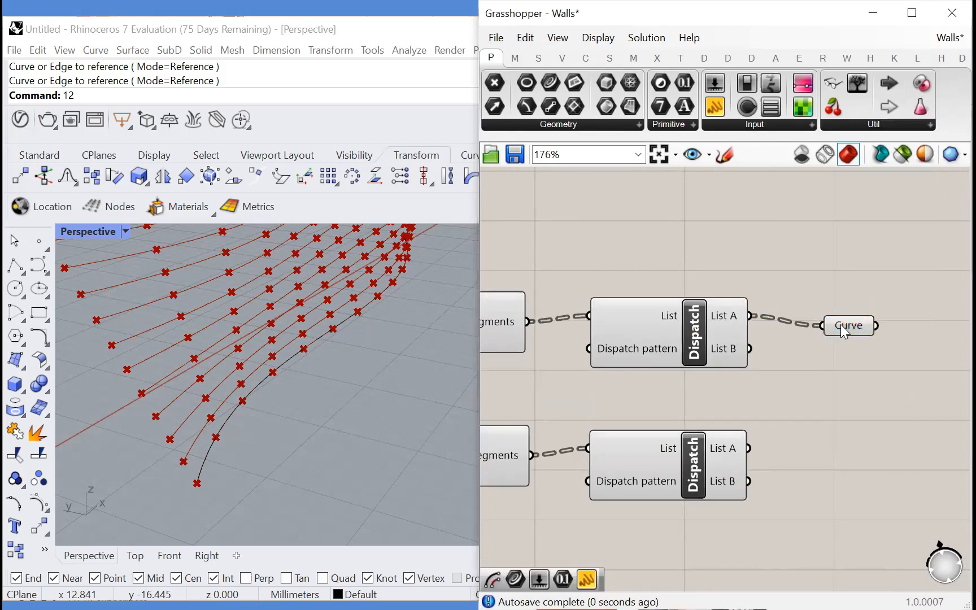
drag(846, 325, 818, 367)
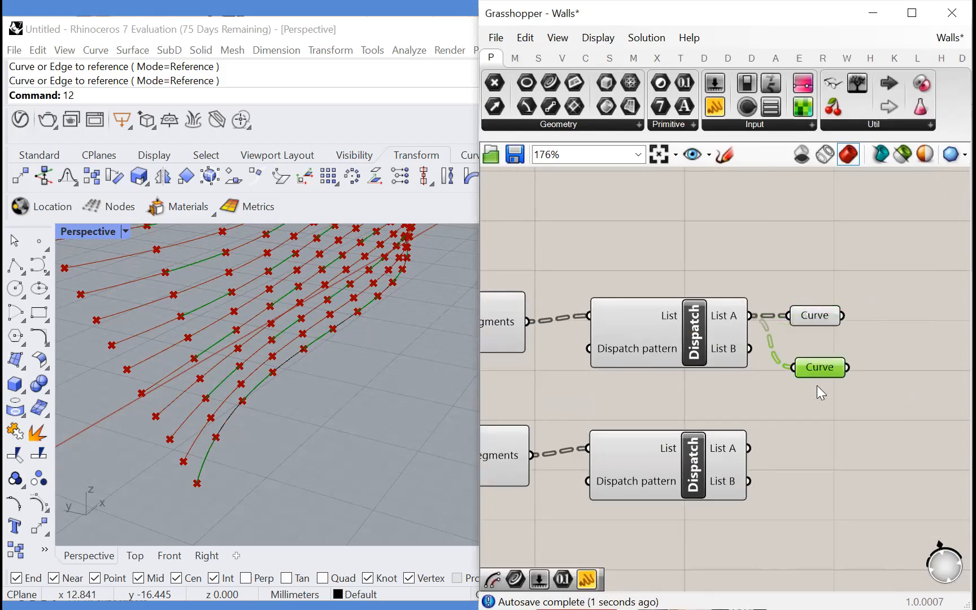
drag(819, 367, 812, 472)
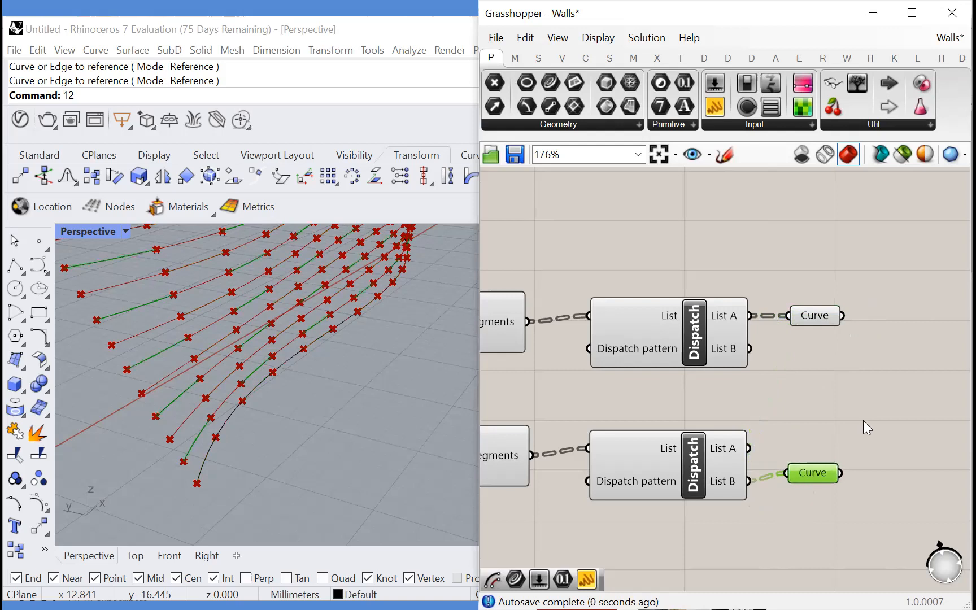
scroll(down, 3)
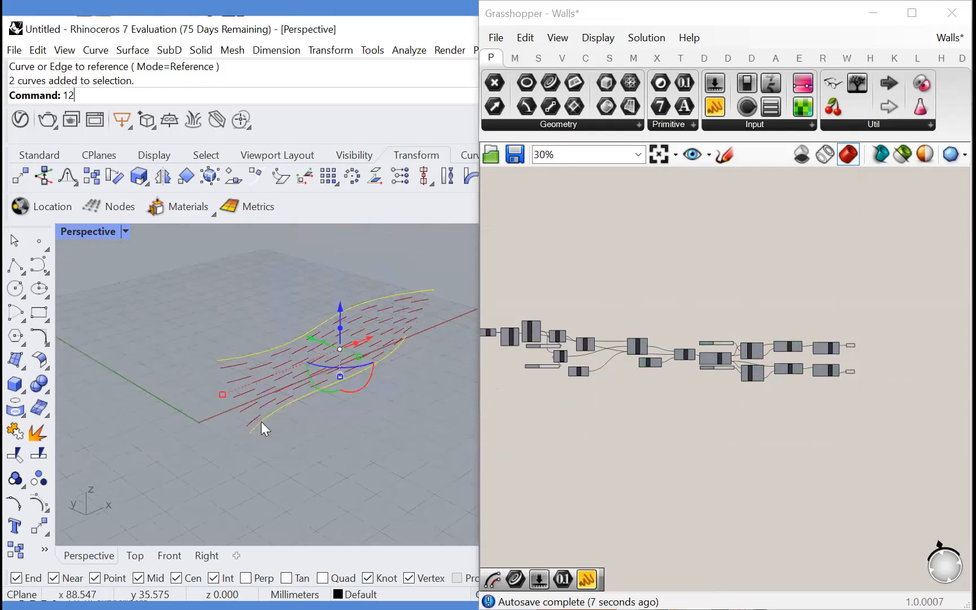
Hide the two selected guide curves with the Hide command.
text(hide)
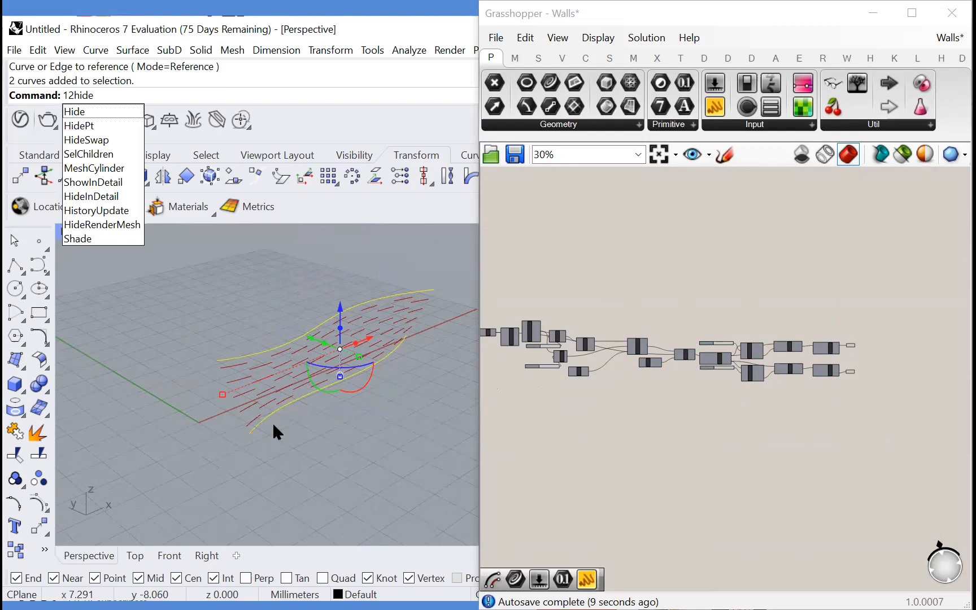
click(74, 111)
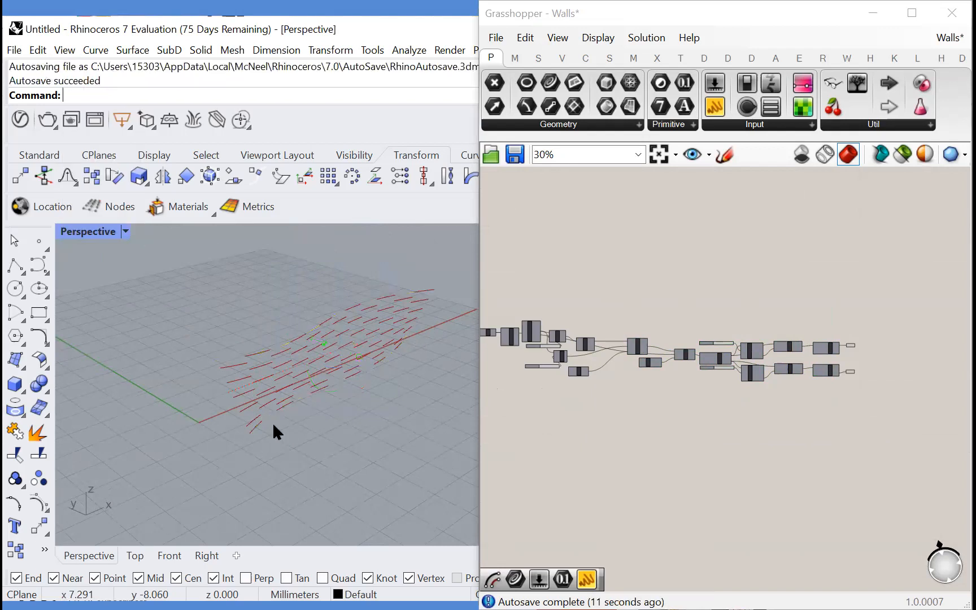
drag(276, 432, 355, 398)
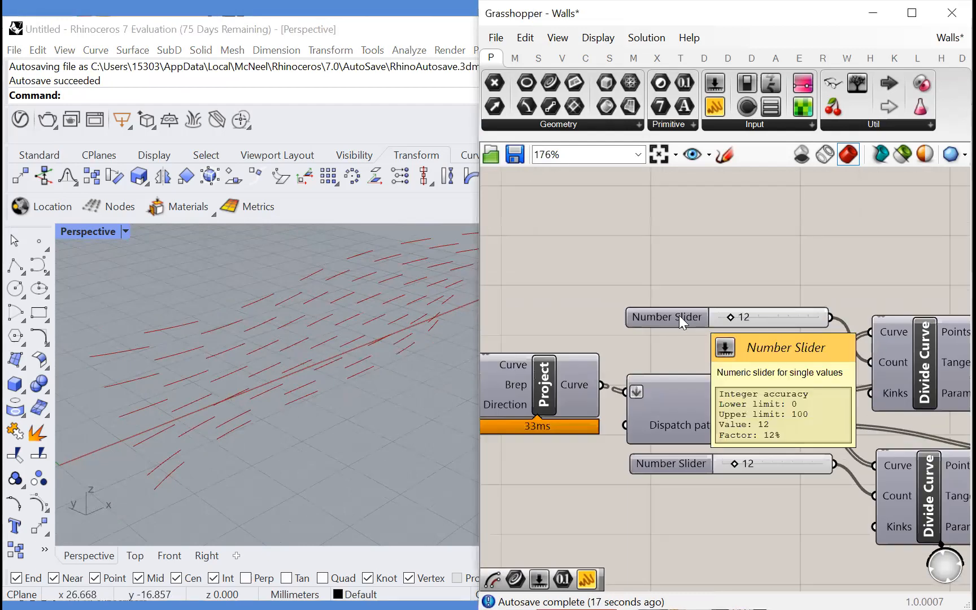
mouse_move(876, 496)
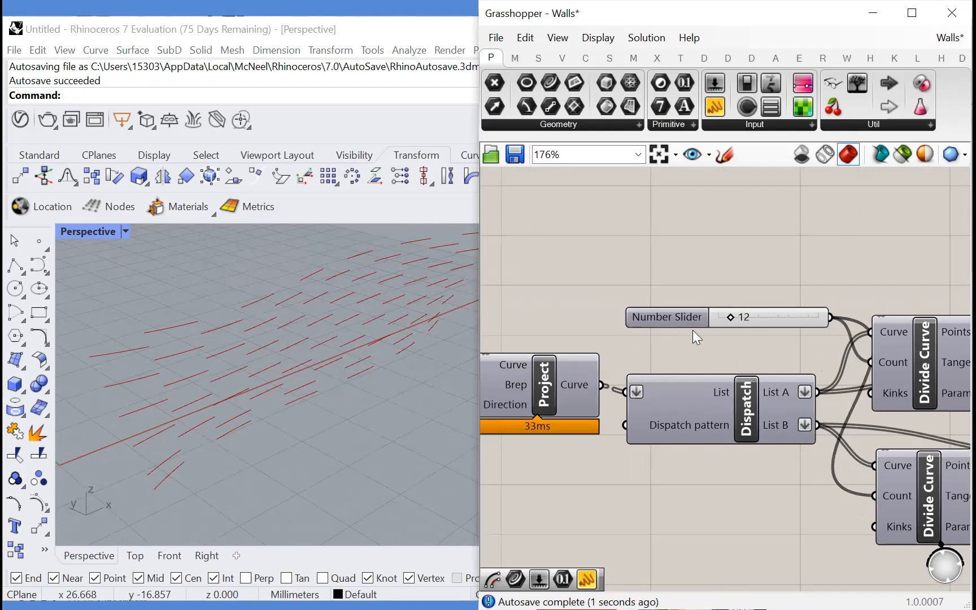
Set the division slider to odd-integer rounding with Min 1 and Max 101.
right_click(665, 317)
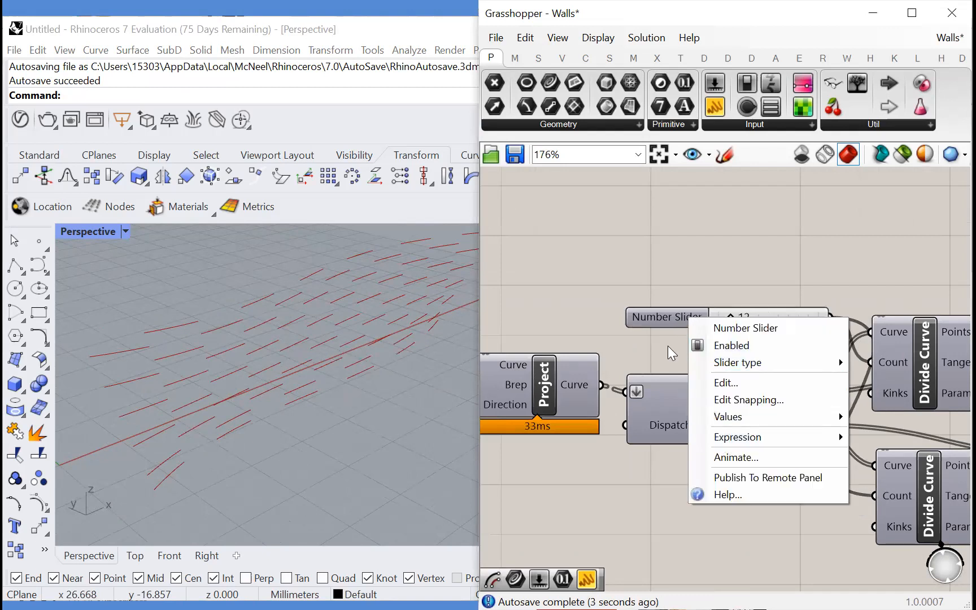
click(726, 382)
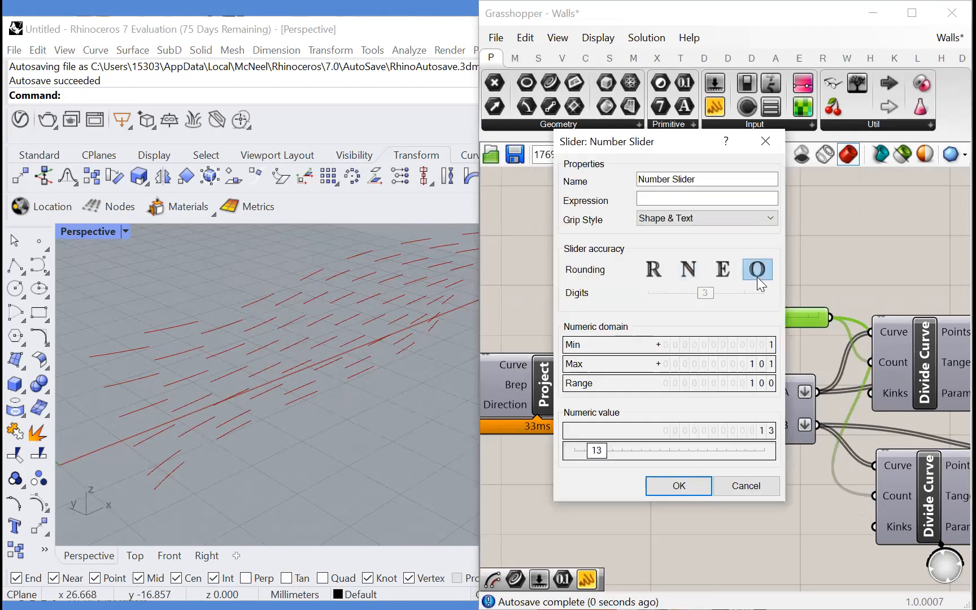
click(677, 486)
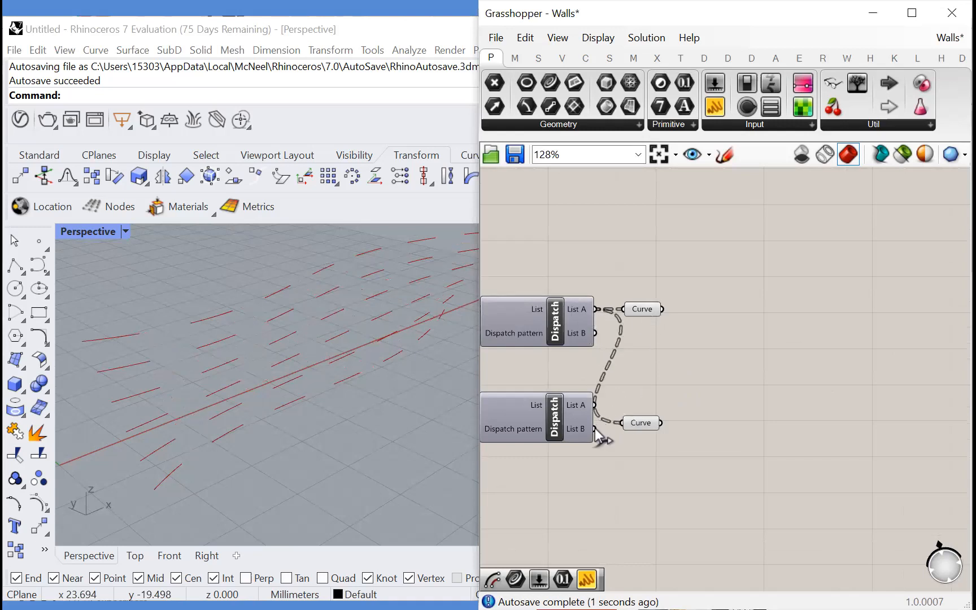
Gather List A and List B into one Curve parameter feeding a new Extend Curve.
click(641, 309)
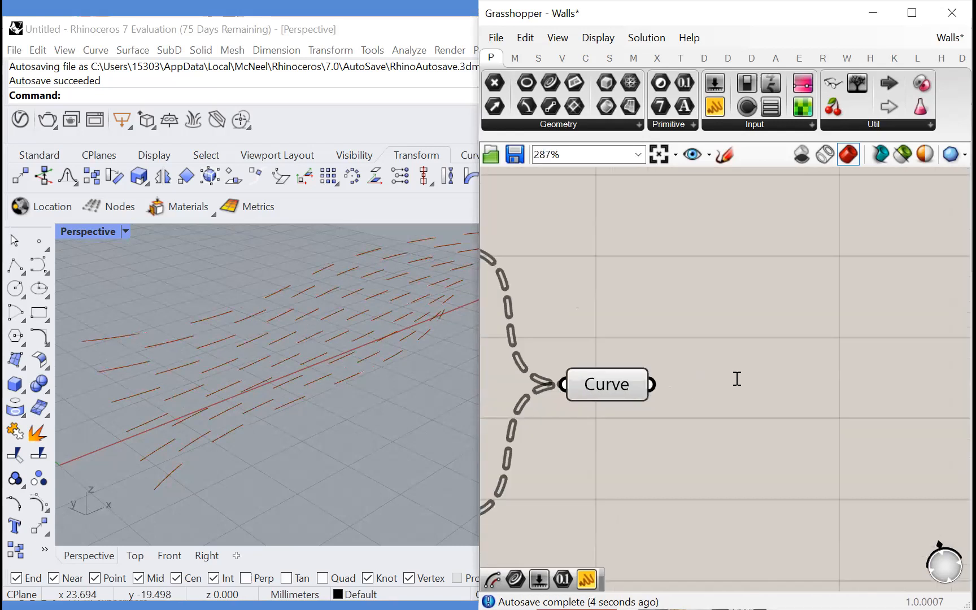
text(extend)
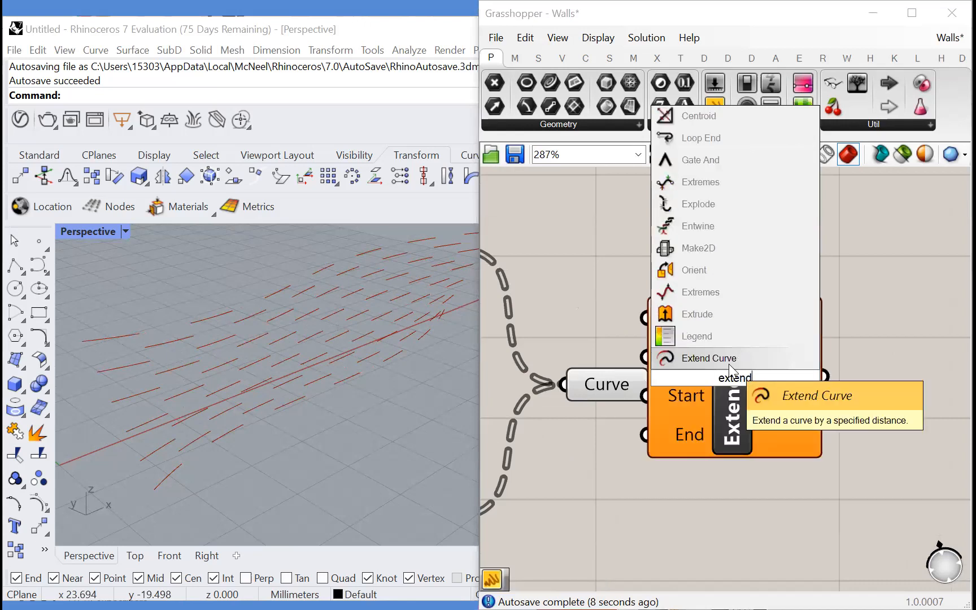
click(707, 358)
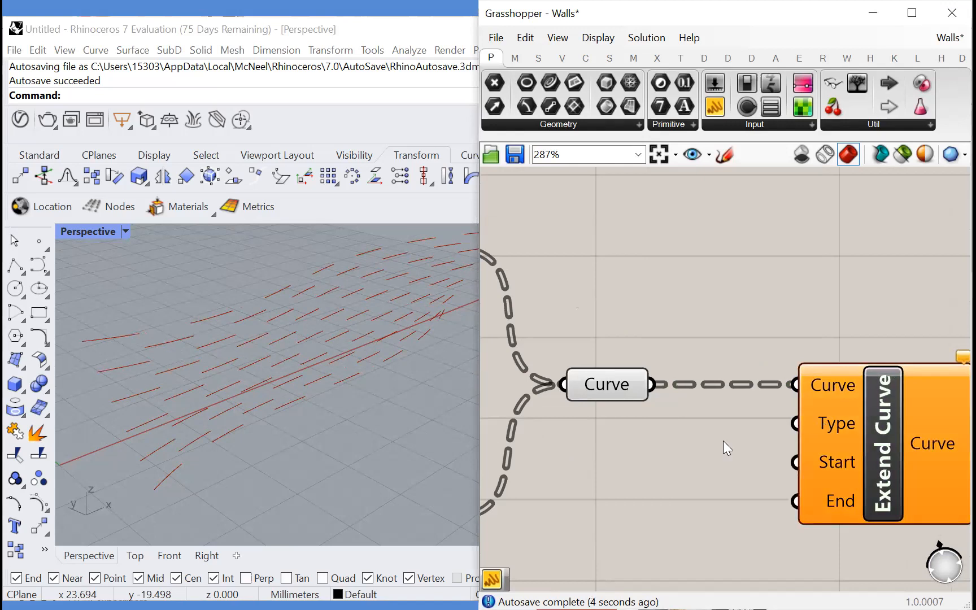
scroll(down, 3)
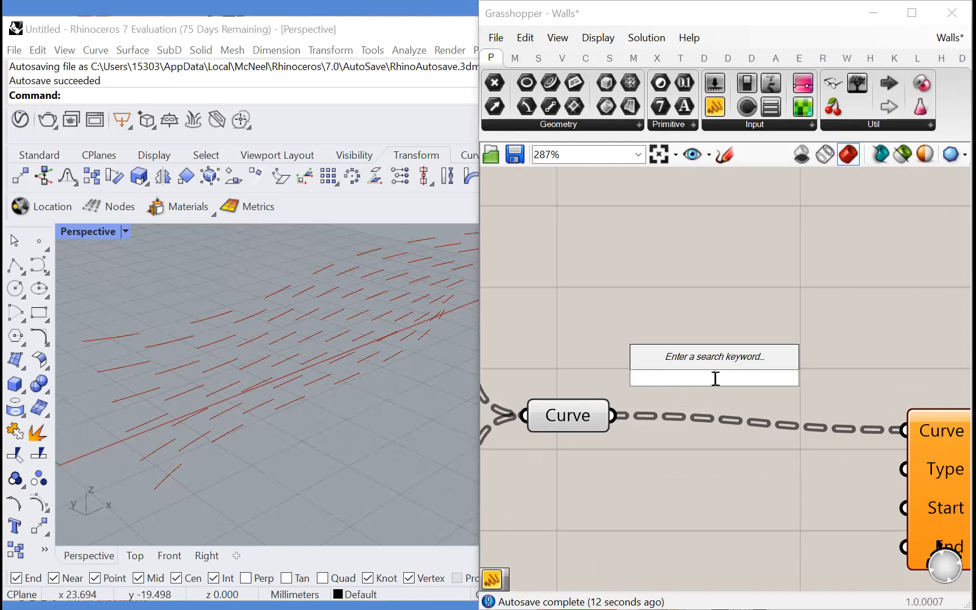
Add End Points and Line components so each segment becomes a straight line into Extend Curve.
text(end)
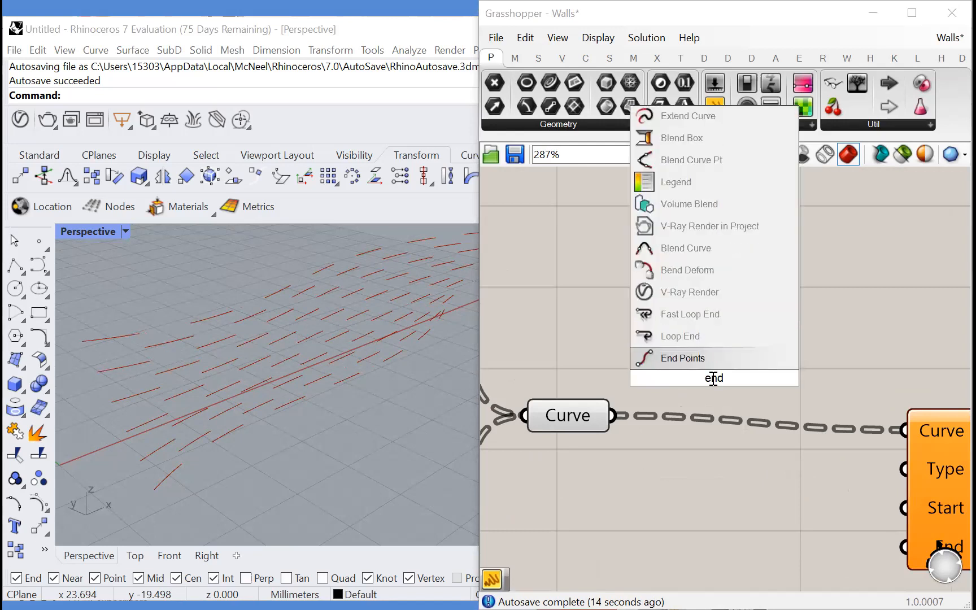
click(681, 357)
text(line)
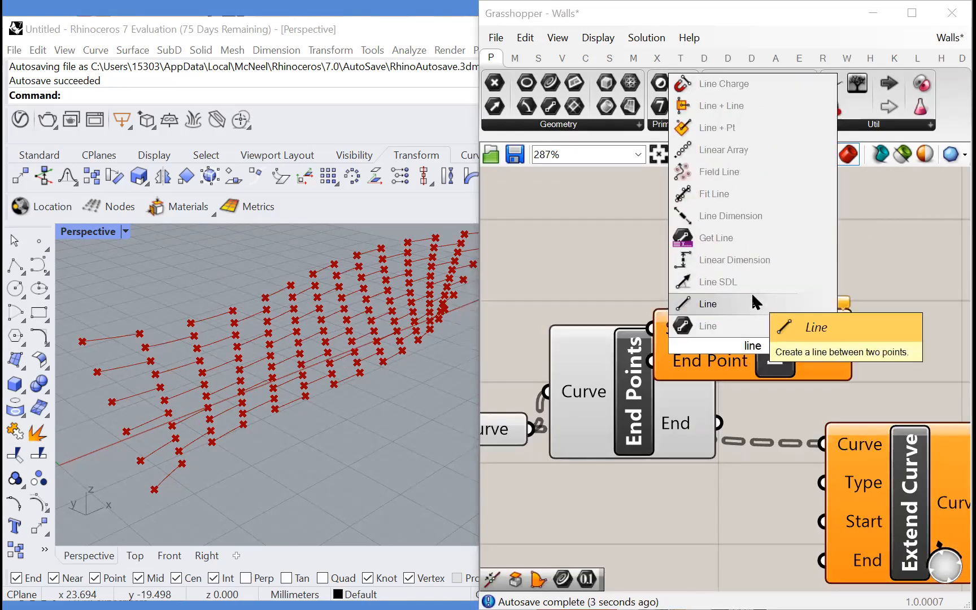
click(706, 304)
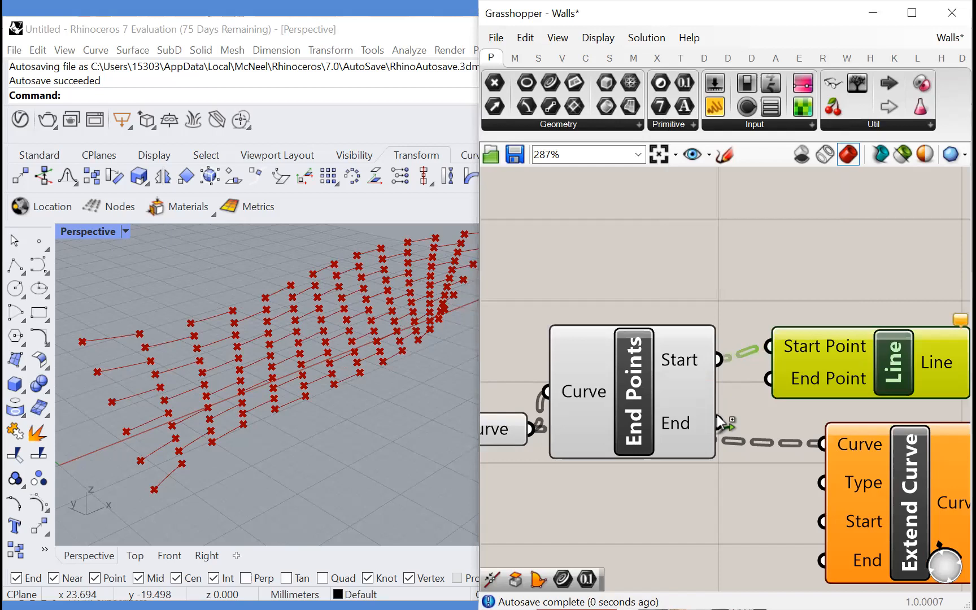
scroll(down, 3)
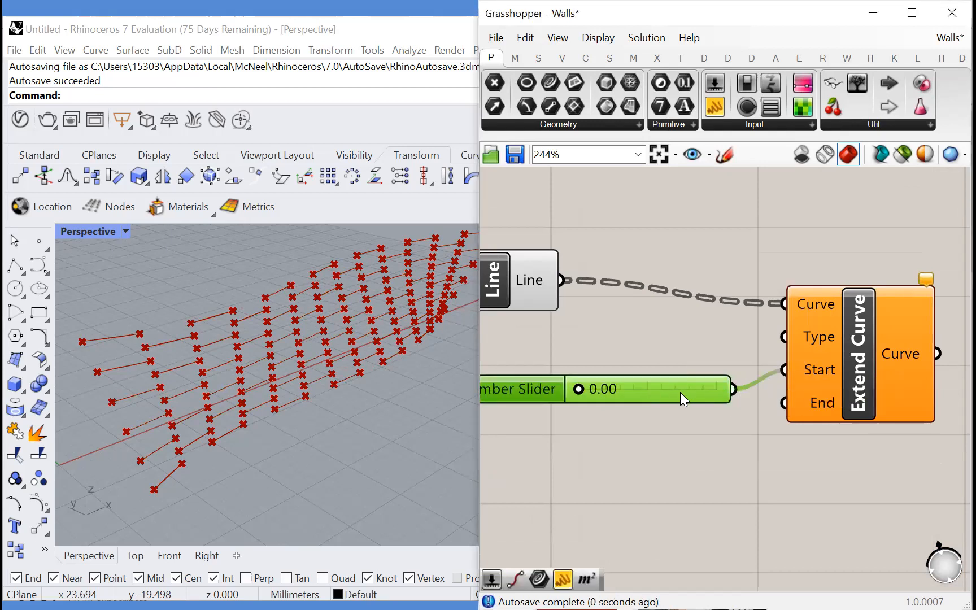
Drive Extend Curve Start and End with a 1.00 slider named 'brick lenght extension'.
scroll(down, 3)
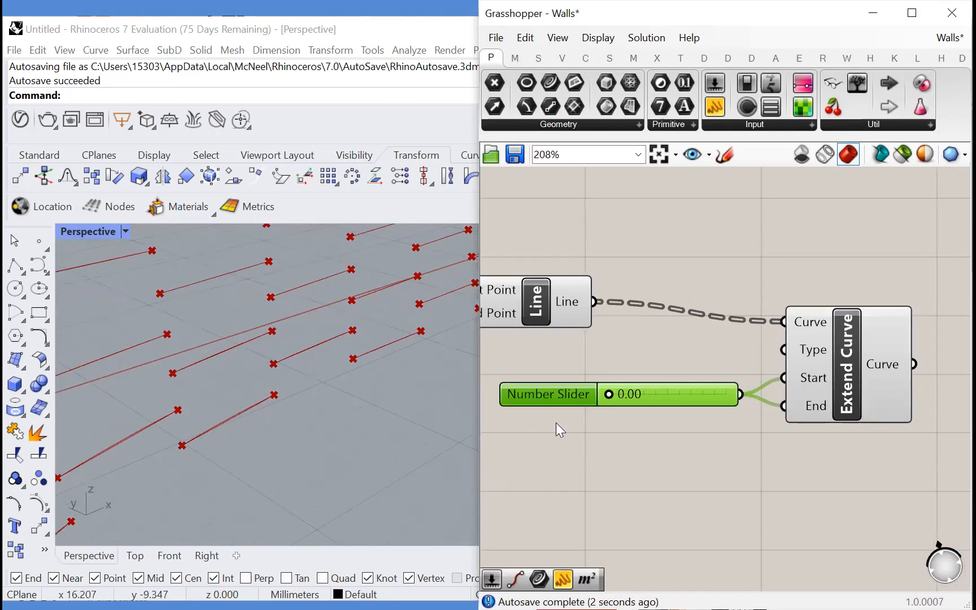
drag(608, 394, 725, 394)
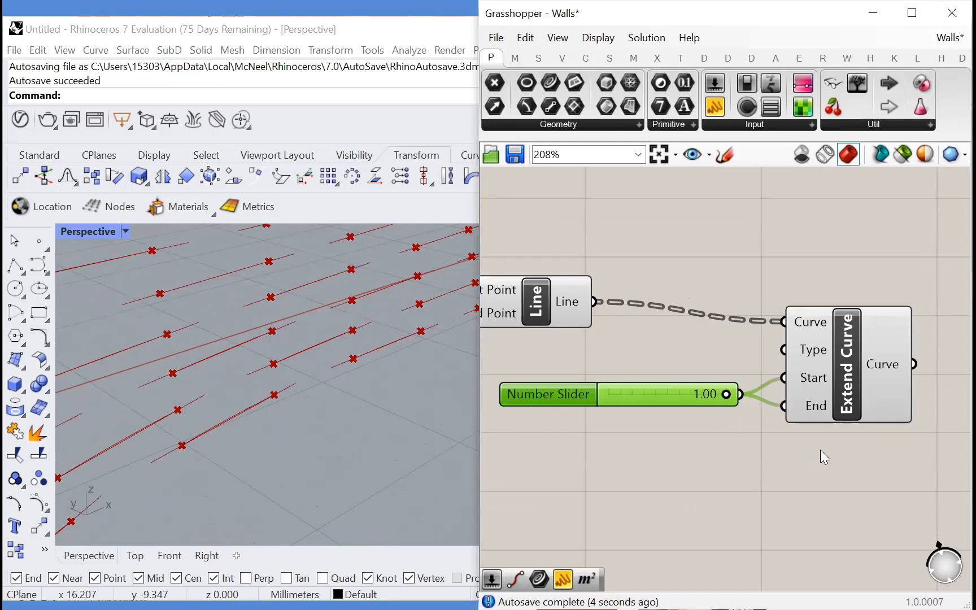
right_click(547, 394)
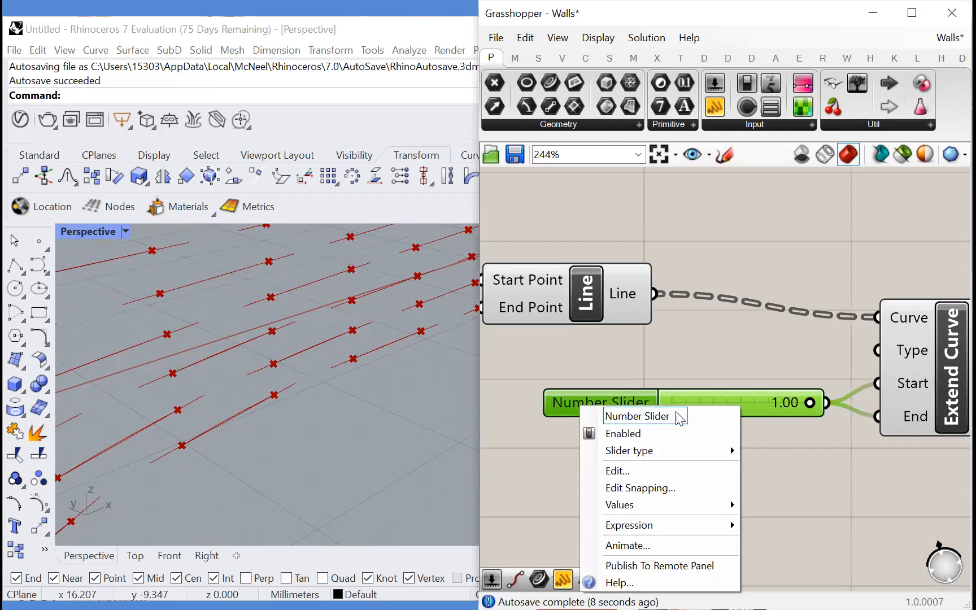
text(brick lenght extension)
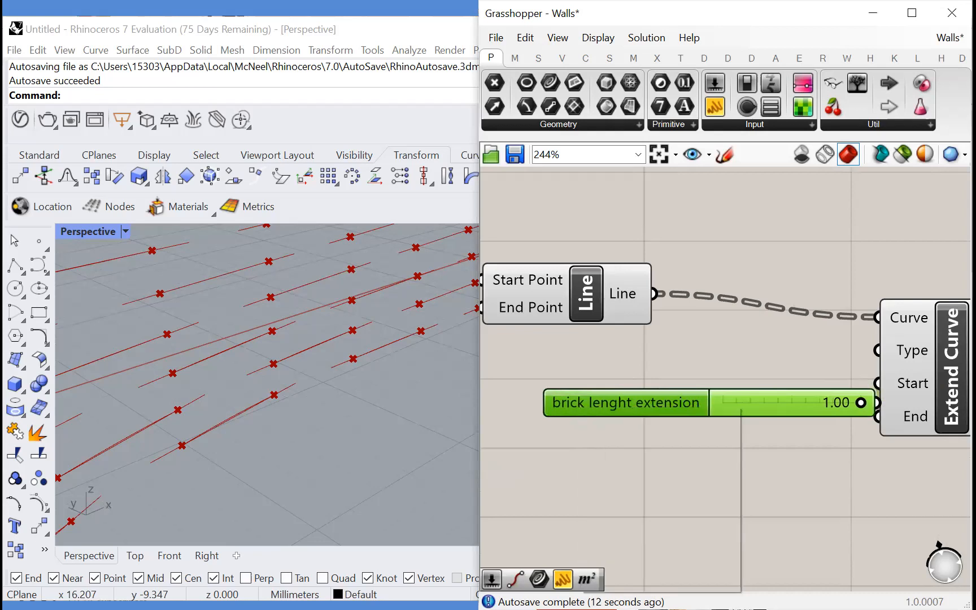
Zoom to Extend Curve, hide the point markers, and search components for 'off'.
scroll(down, 3)
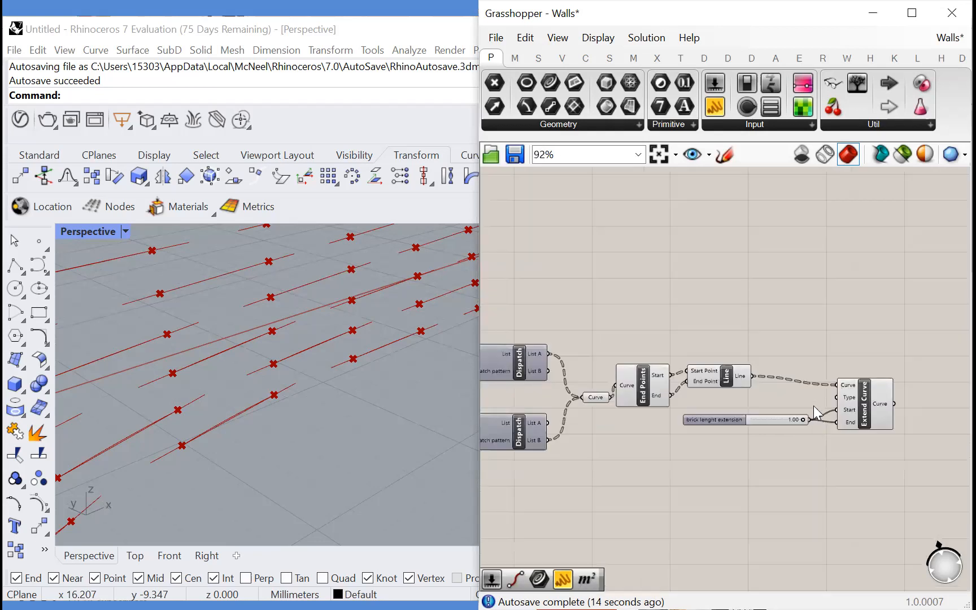
right_click(642, 370)
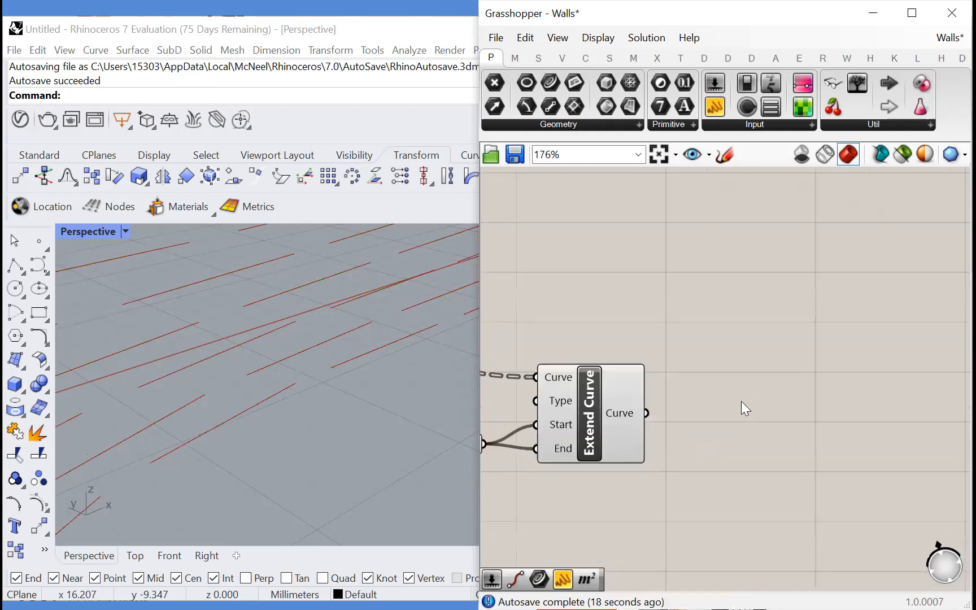
text(off)
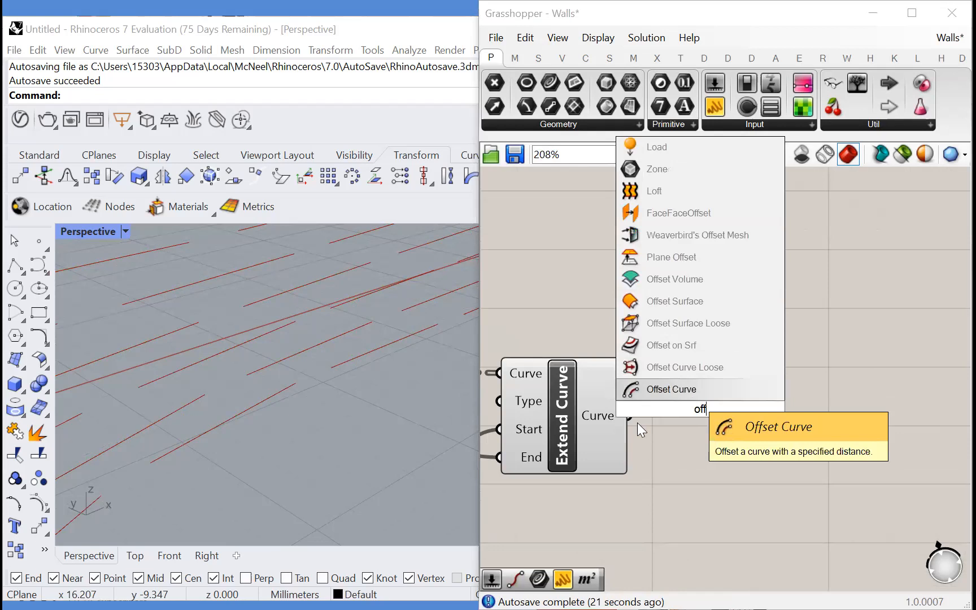
Add Offset Curve components, negate one distance with -x, and drive both with a 0–1 slider.
click(670, 388)
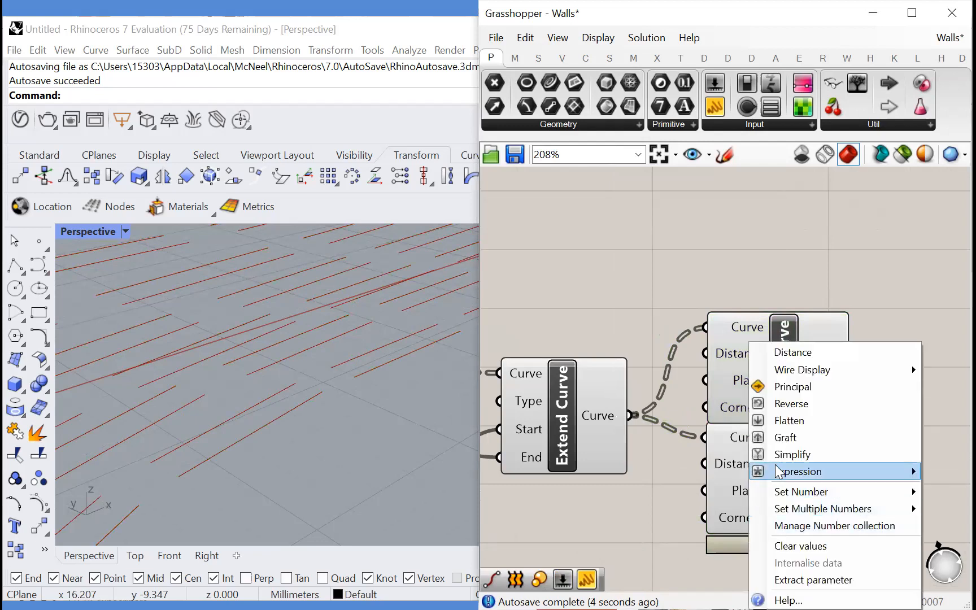
click(801, 471)
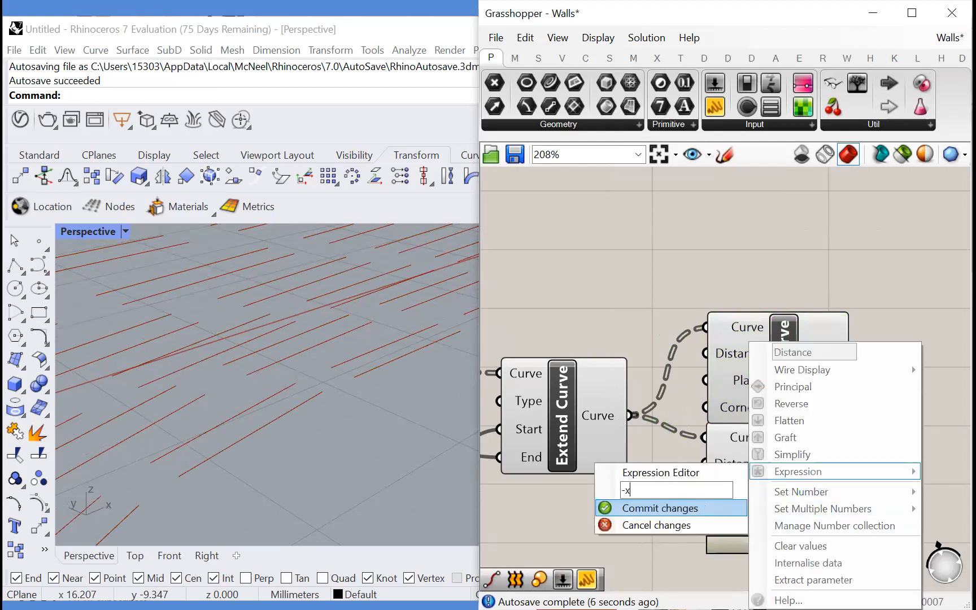
click(657, 508)
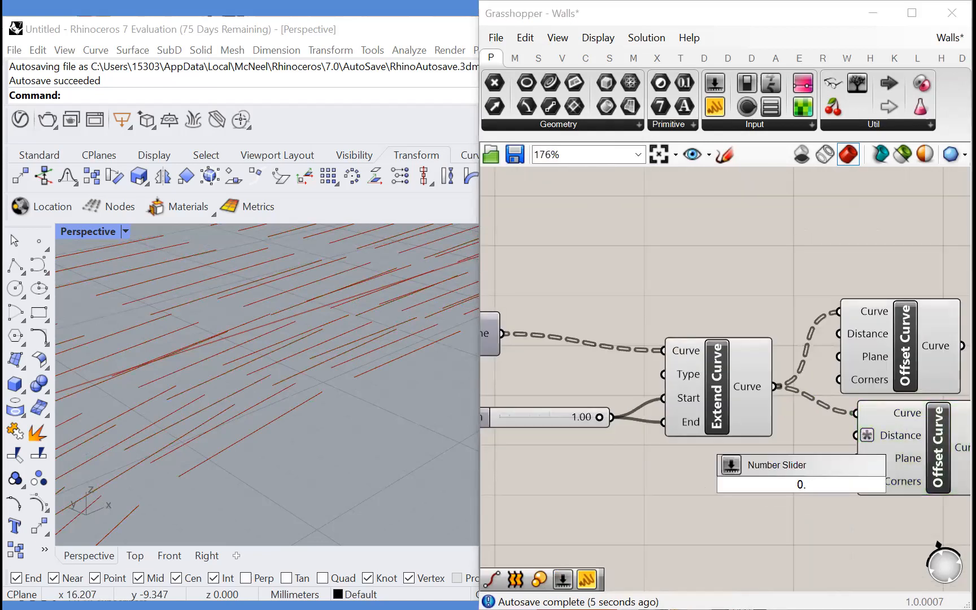
text(0..1.0)
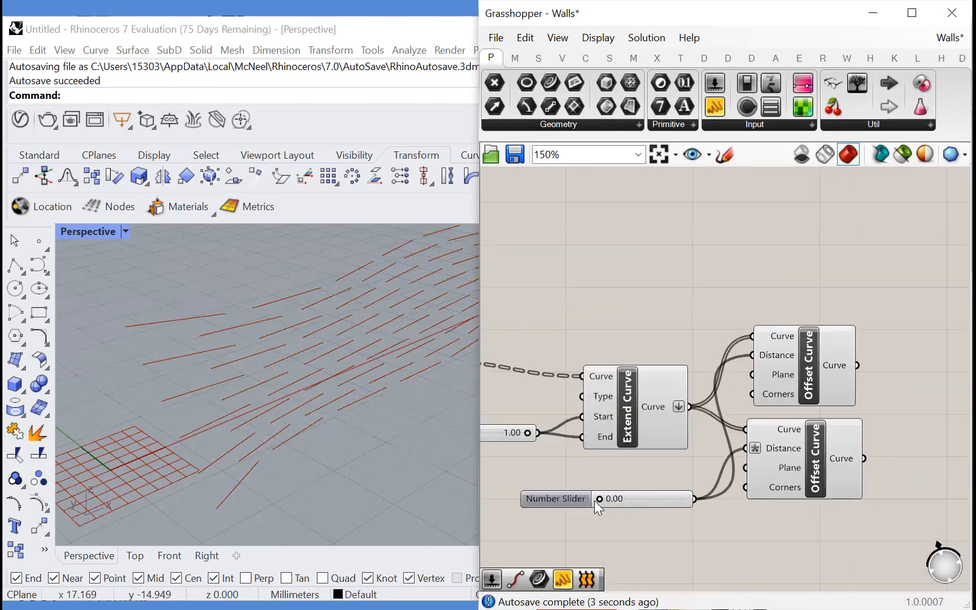
drag(597, 499, 634, 498)
text(e)
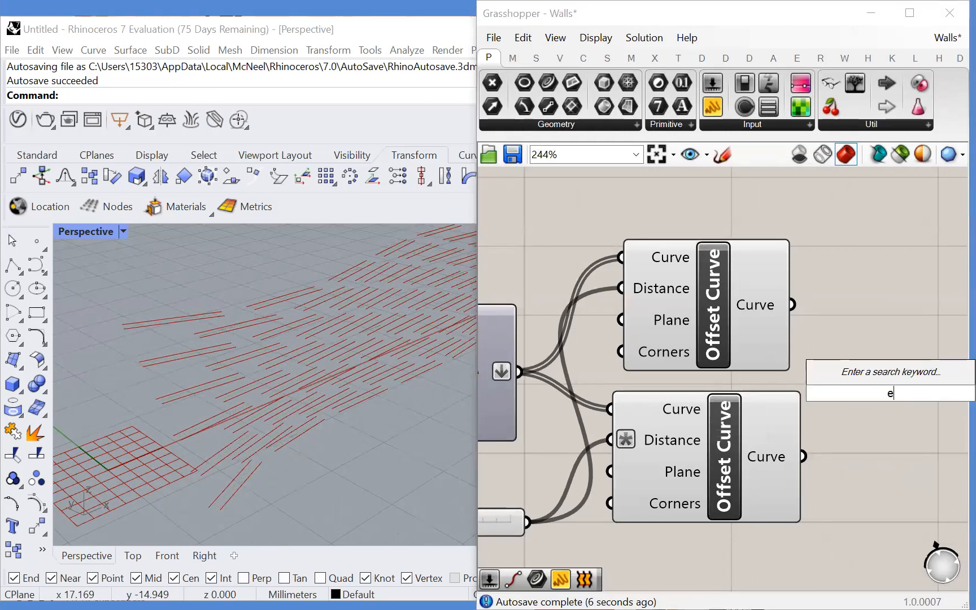
Place a Loft component taking both Offset Curve outputs as its Curves input.
text(n)
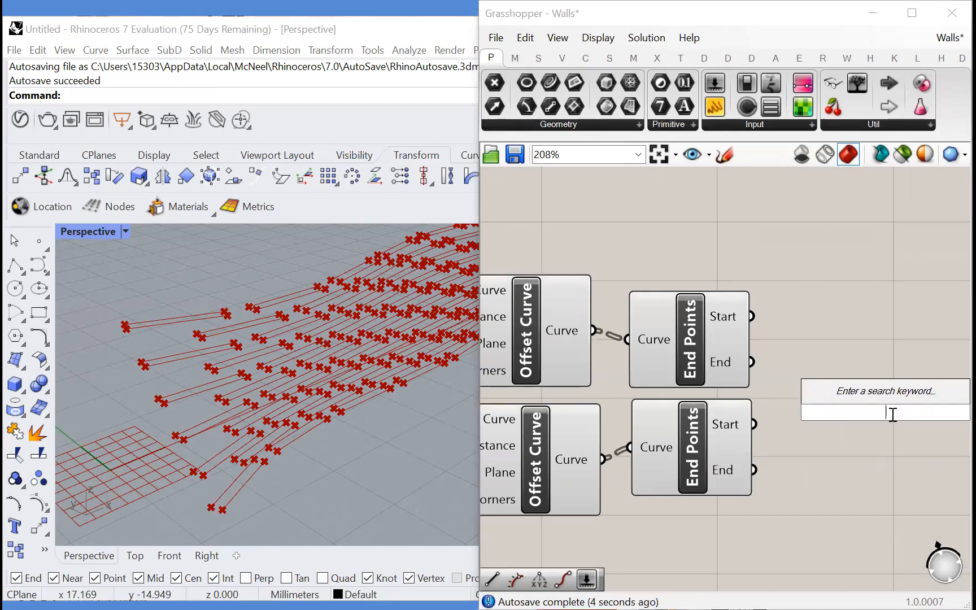
mouse_move(862, 479)
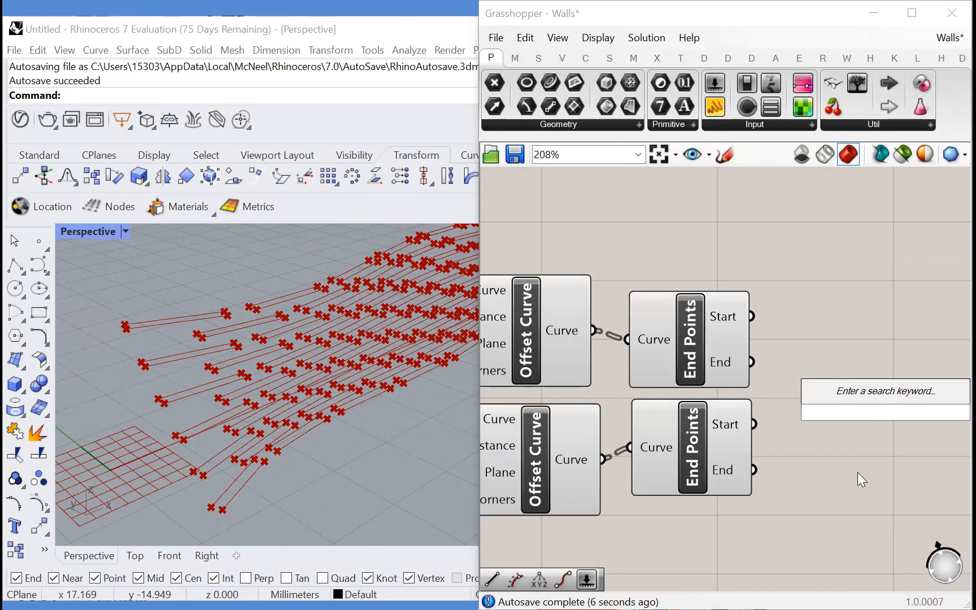
scroll(down, 3)
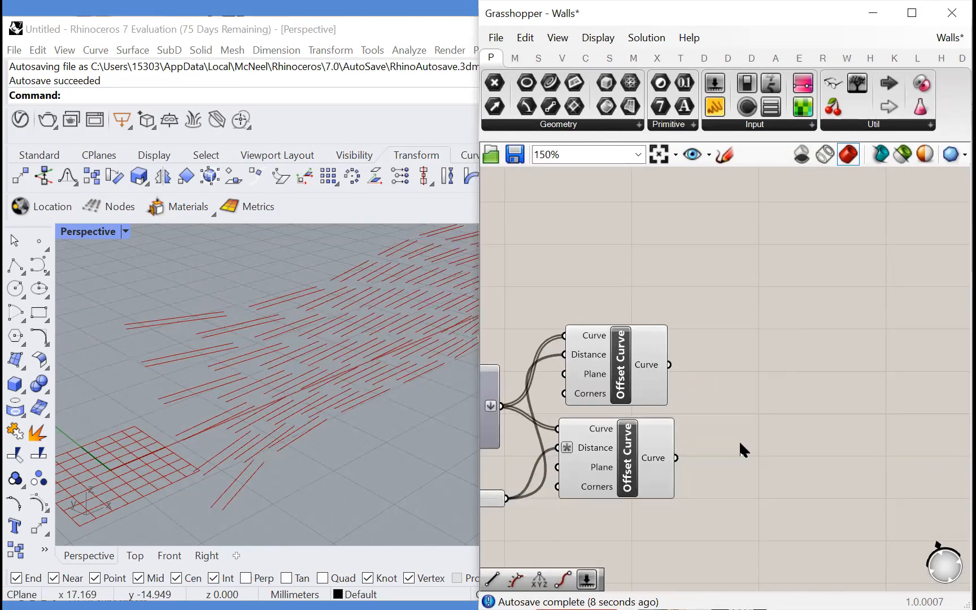
text(loft)
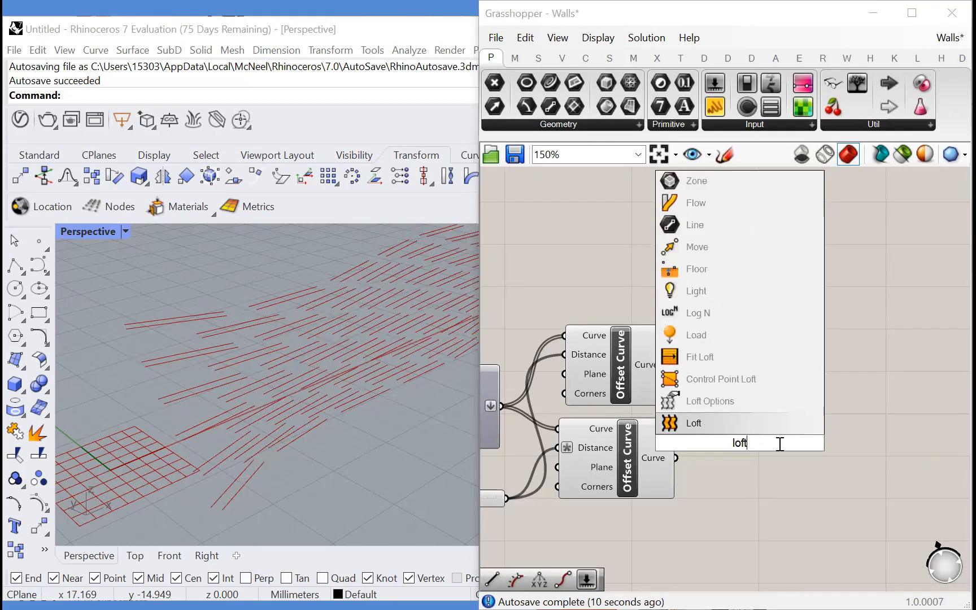
click(691, 423)
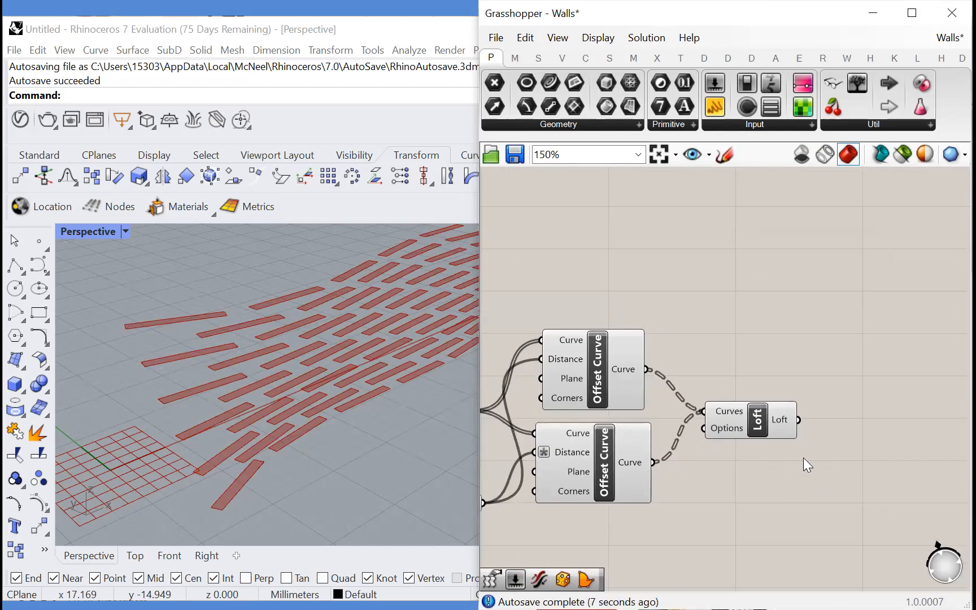
Add Extrude with the Loft output as Base and a Unit Z vector as Direction.
text(extur)
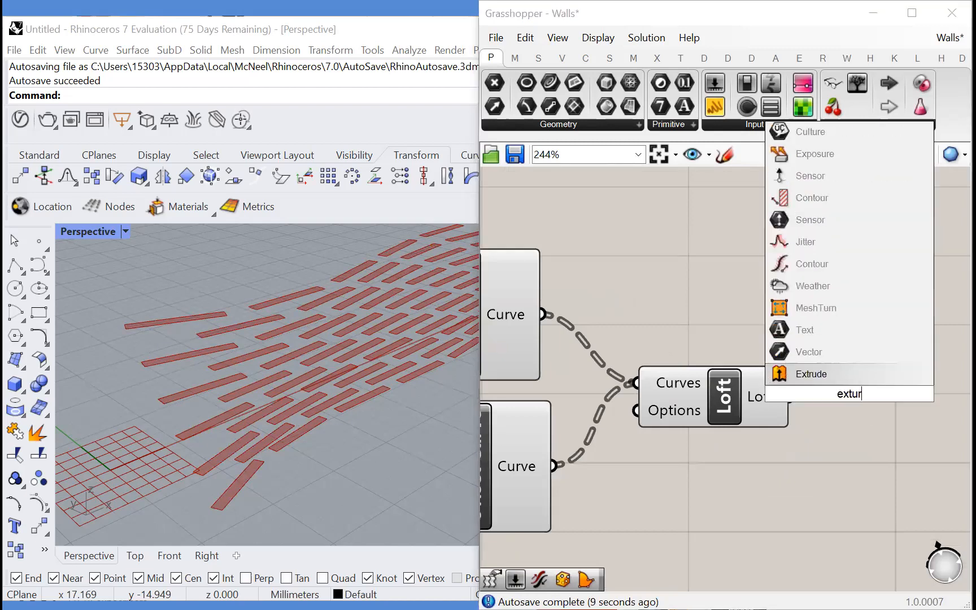
click(810, 373)
text(z)
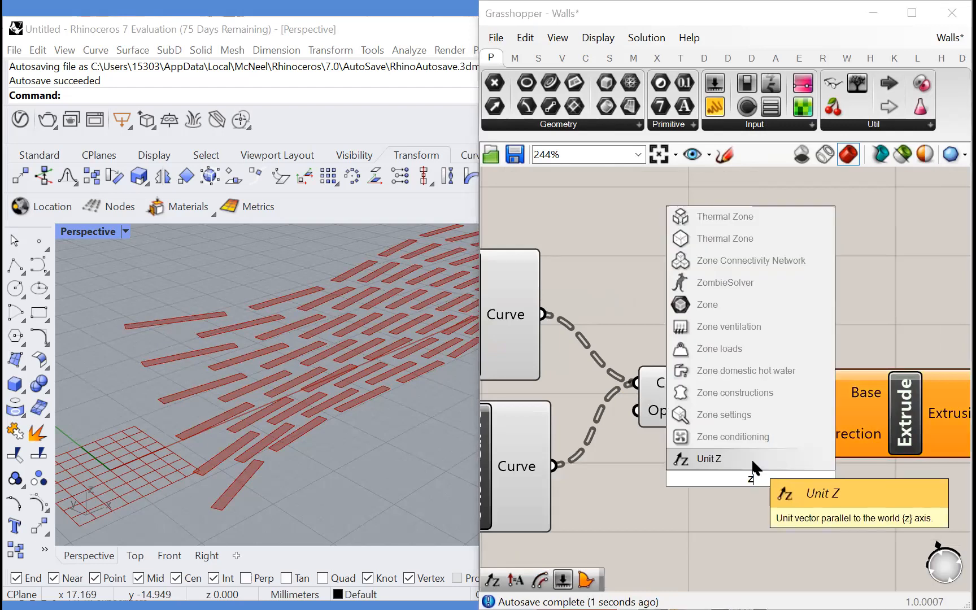
click(707, 459)
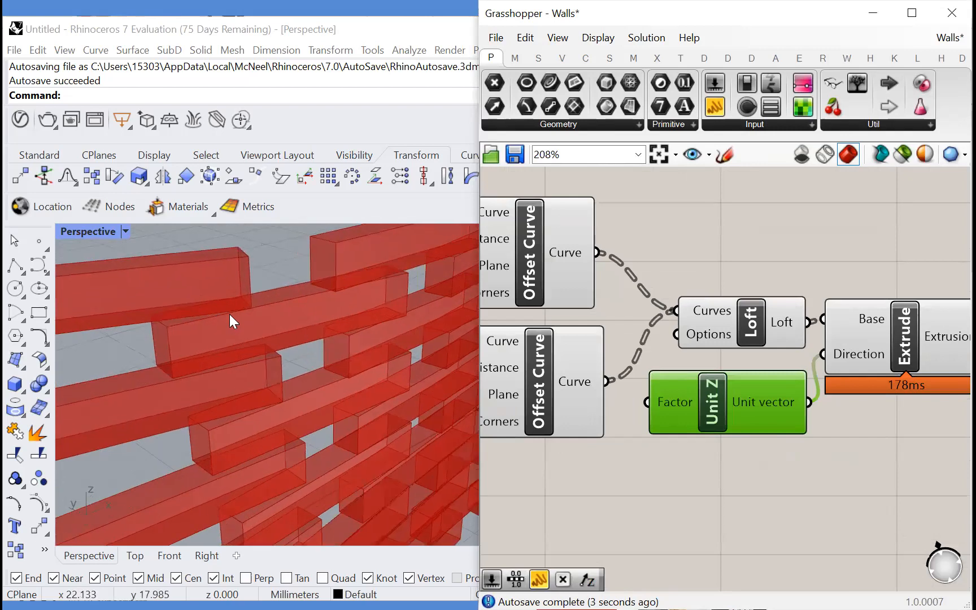
drag(231, 320, 278, 372)
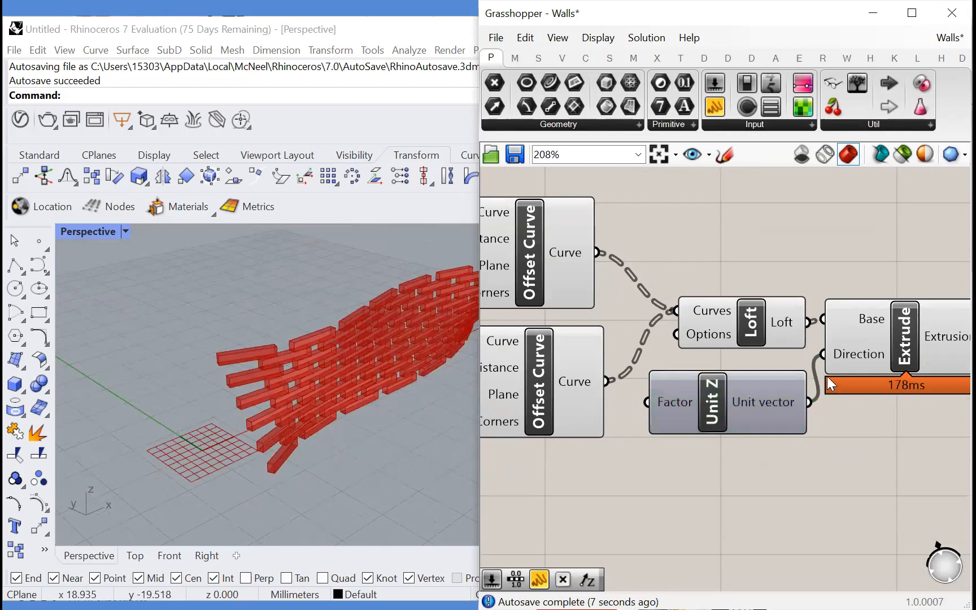
scroll(down, 3)
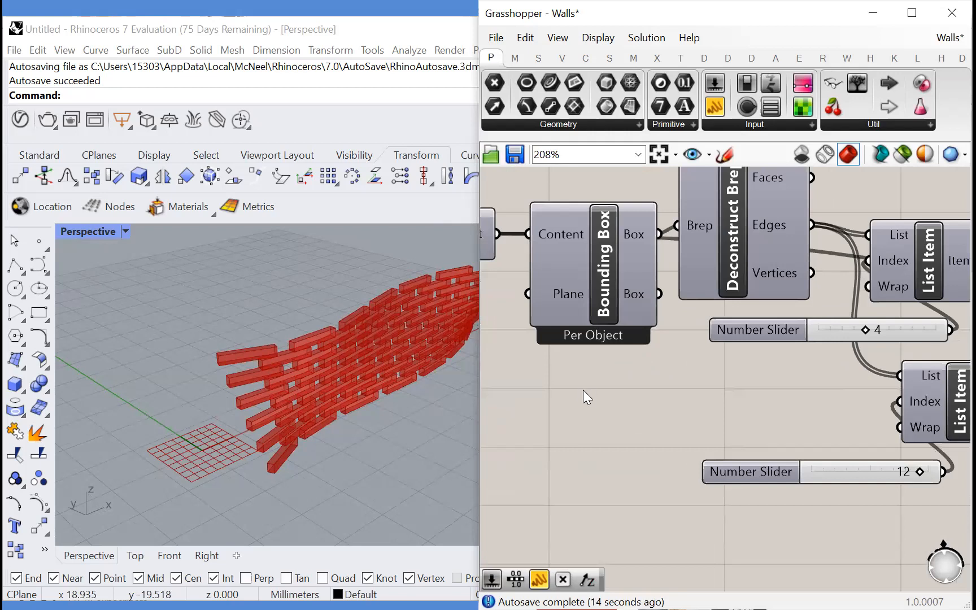
Add a Deconstruct Box component fed by the wall's Bounding Box output.
double_click(585, 396)
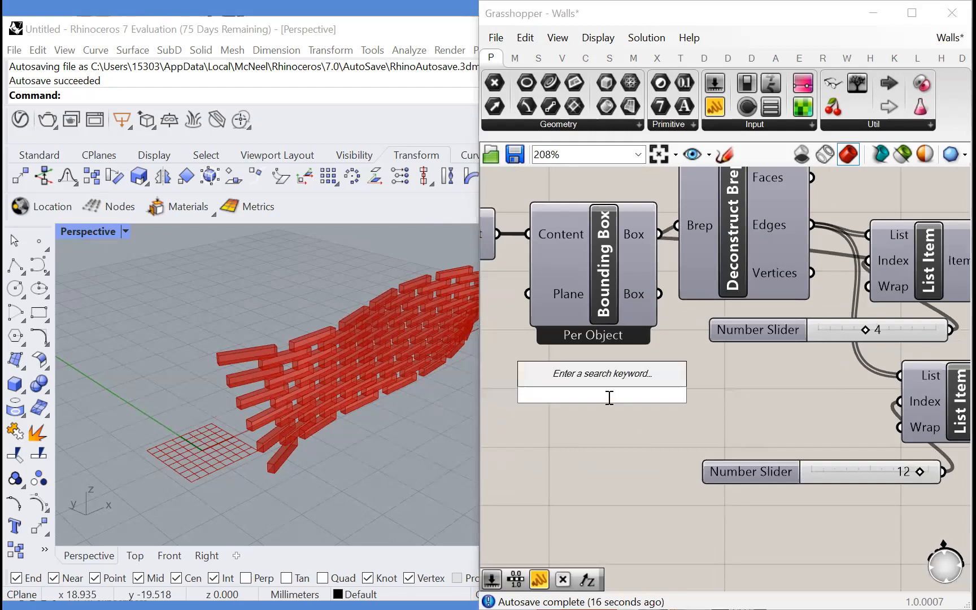
text(deconstr)
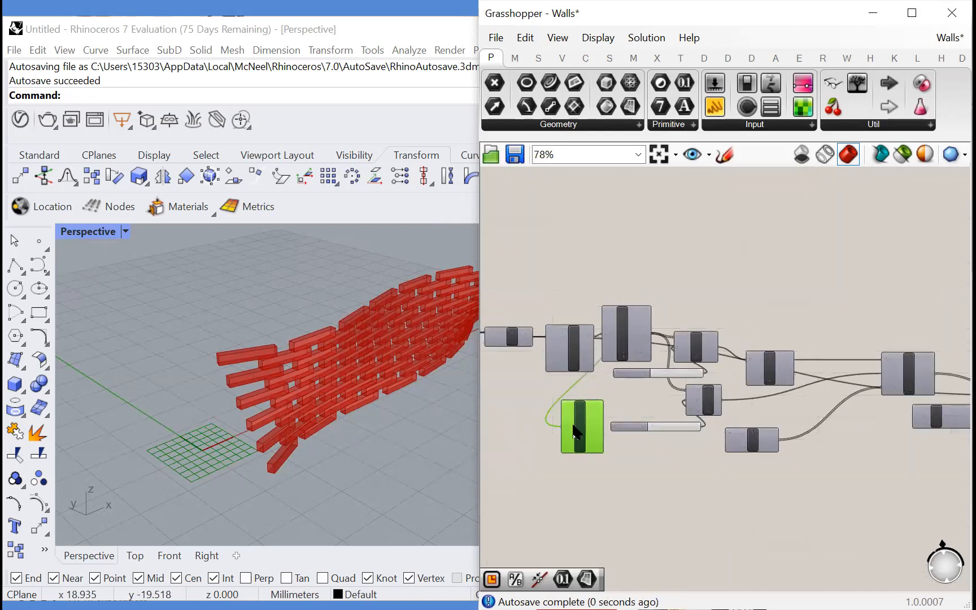
drag(581, 426, 791, 509)
text(number)
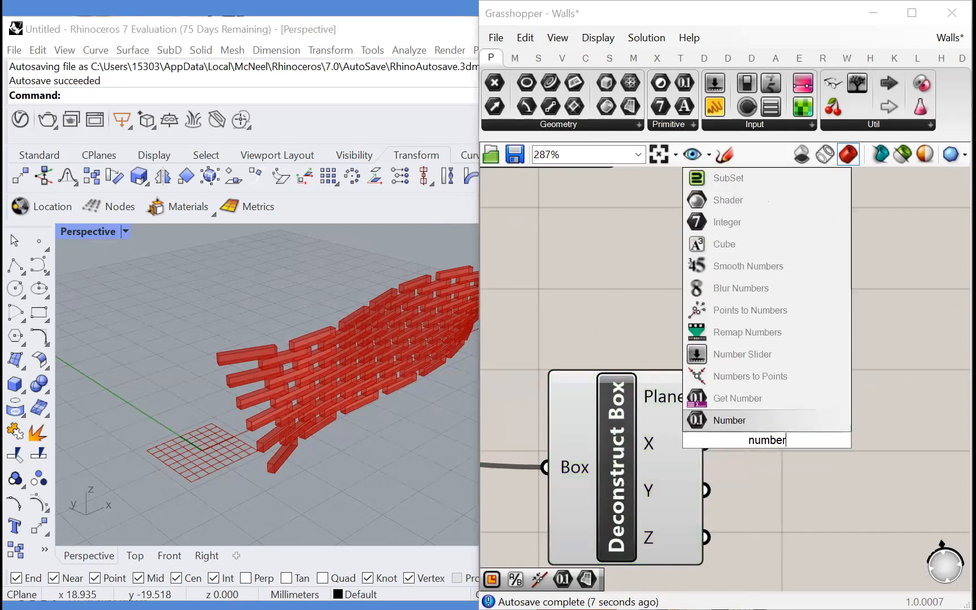
Connect a Number parameter to the Deconstruct Box Z output for the box height.
click(728, 420)
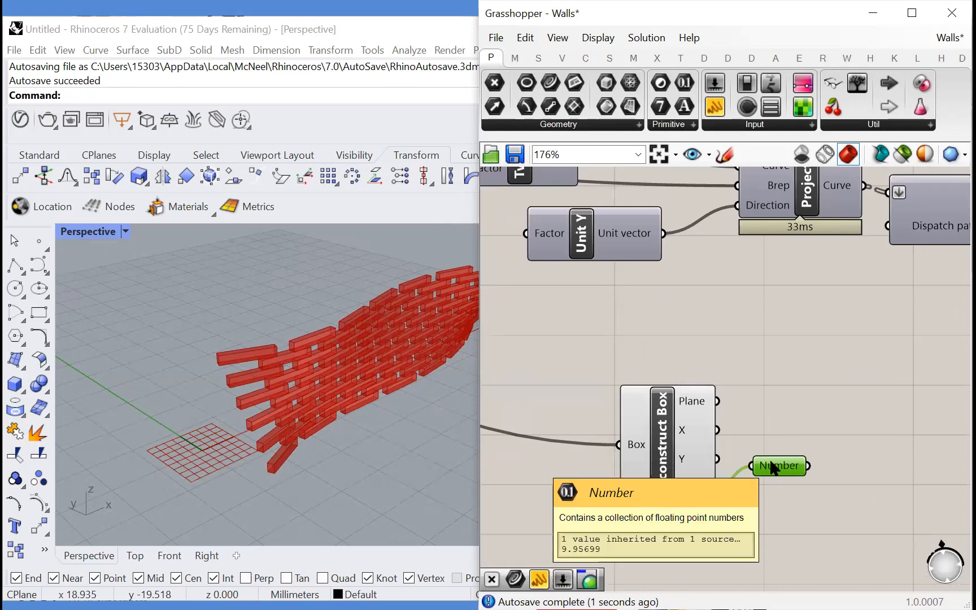
mouse_move(731, 496)
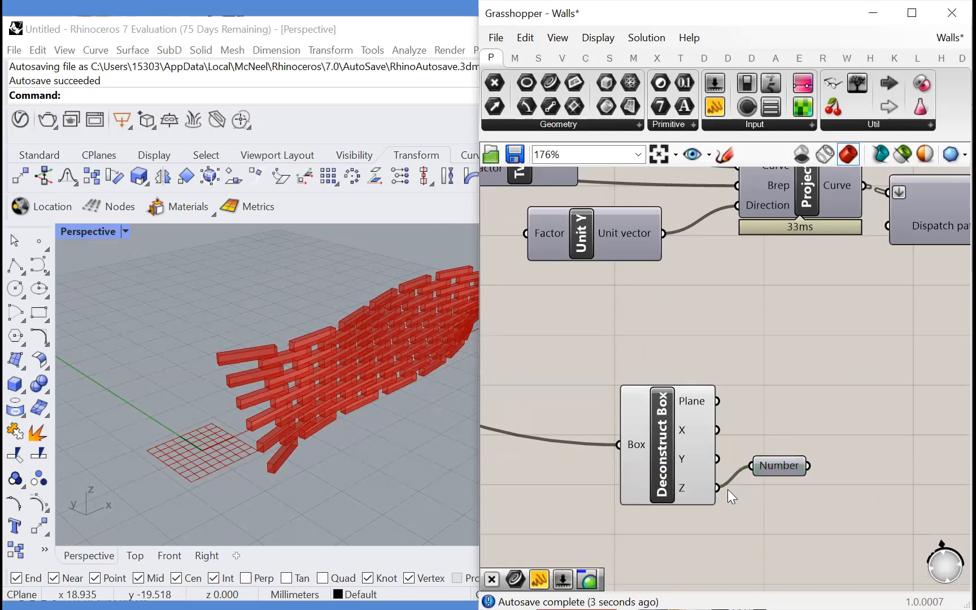
scroll(down, 3)
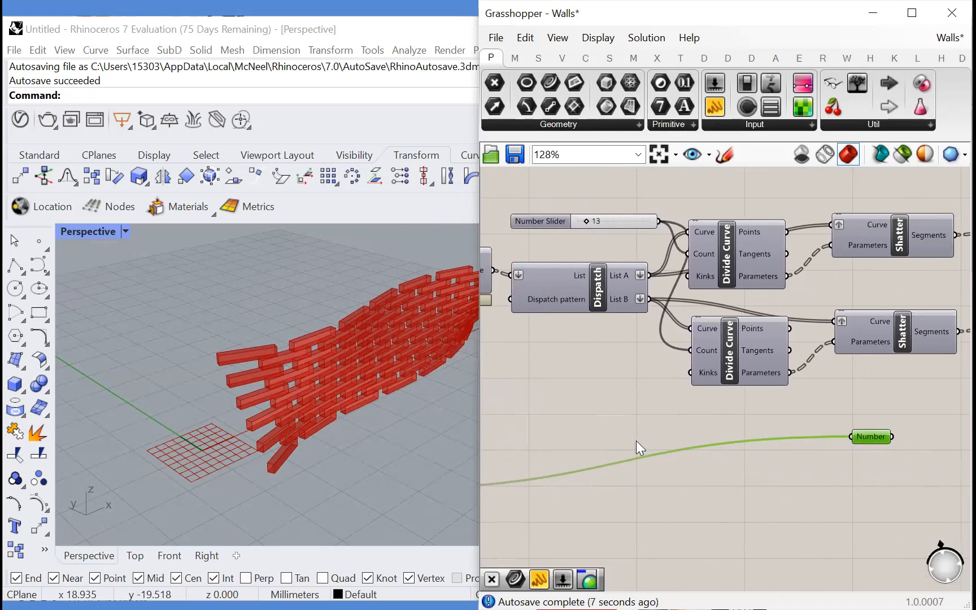
scroll(down, 3)
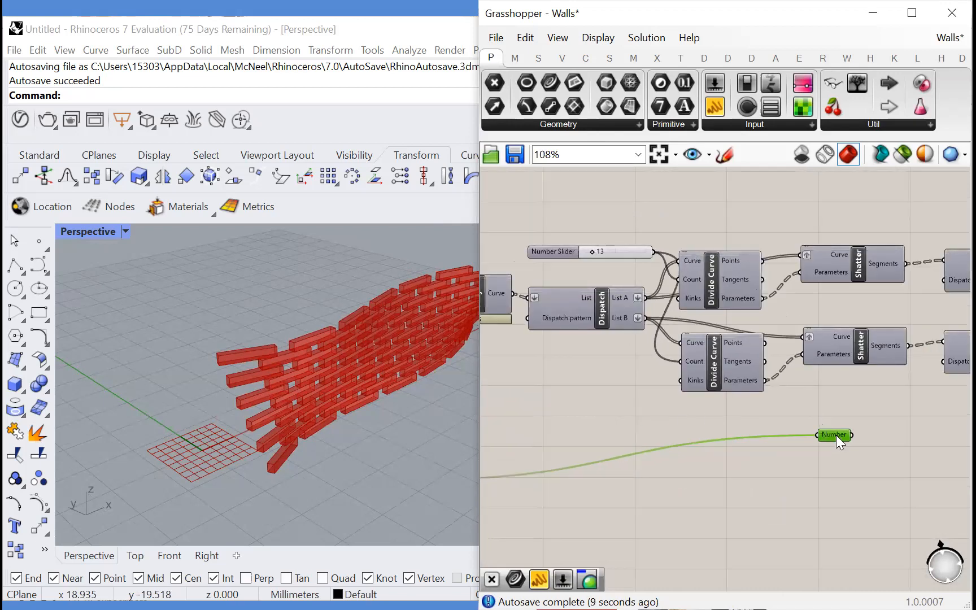
scroll(down, 3)
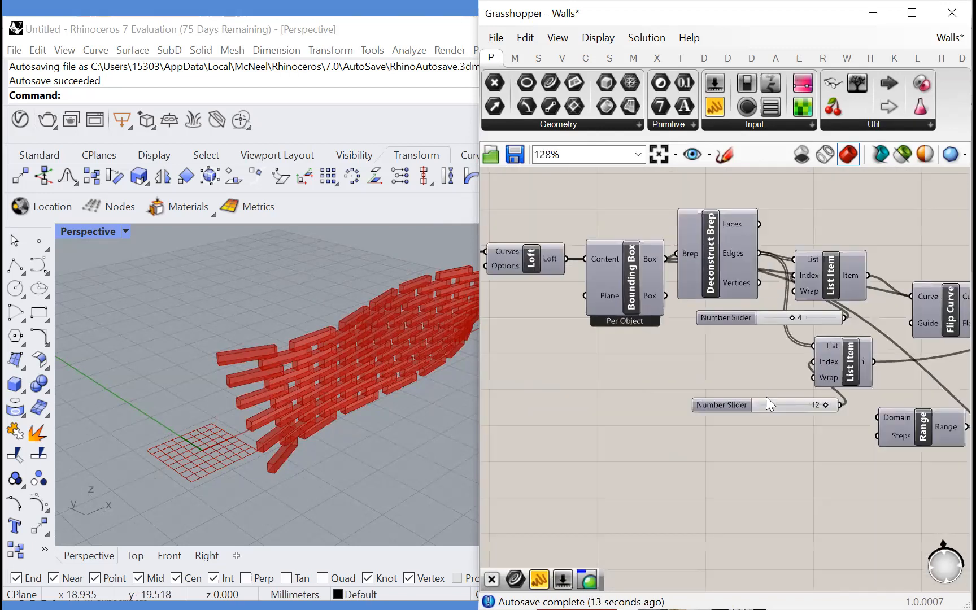
scroll(down, 3)
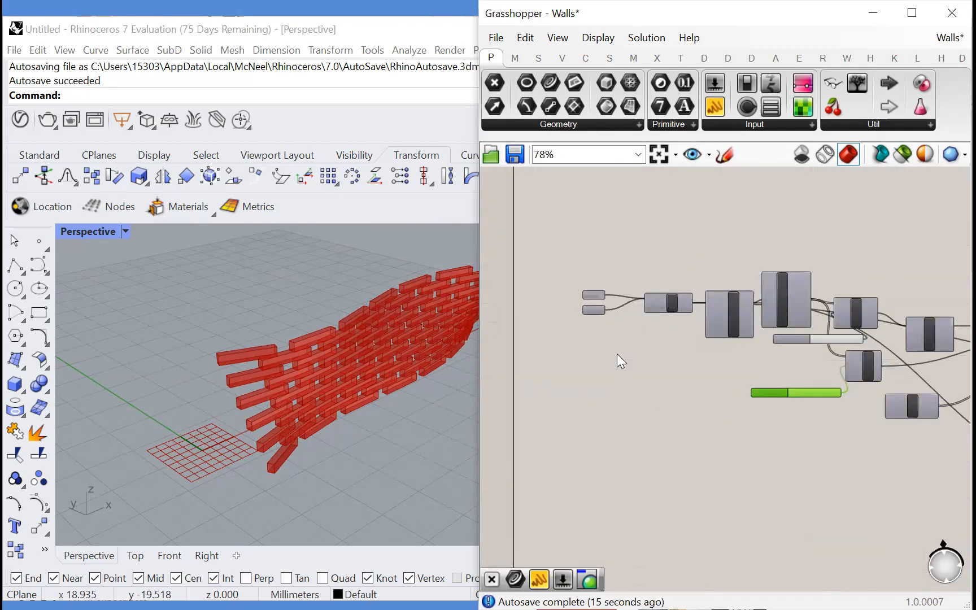
scroll(down, 3)
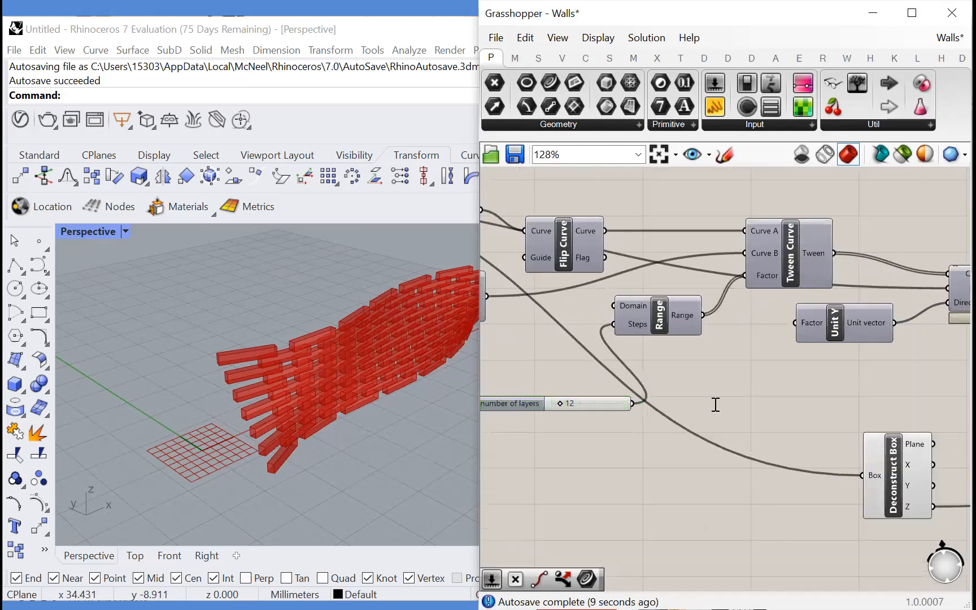
Divide the Z Number by the number-of-layers slider and feed the result into Unit Z Factor.
text(divisio)
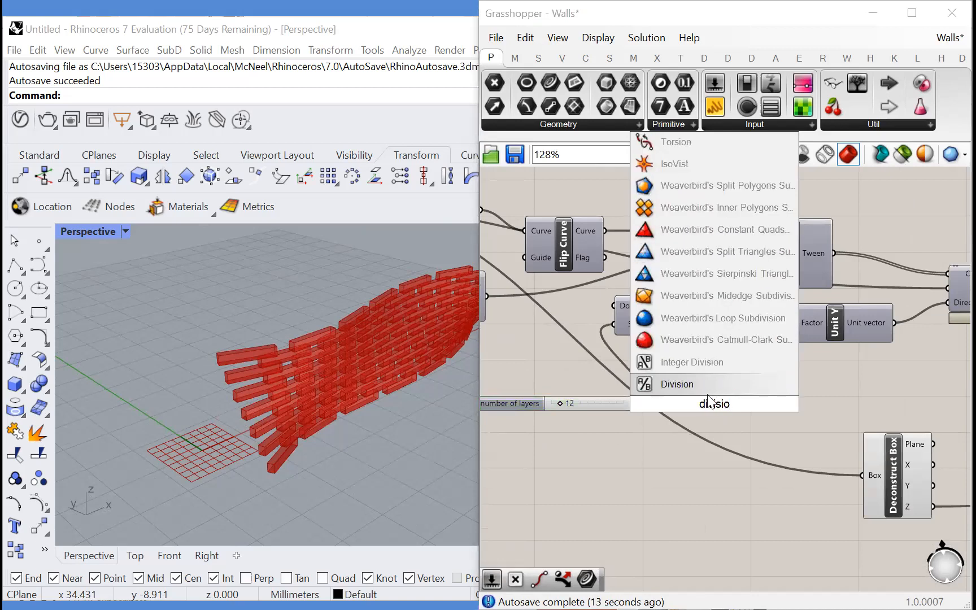
click(676, 384)
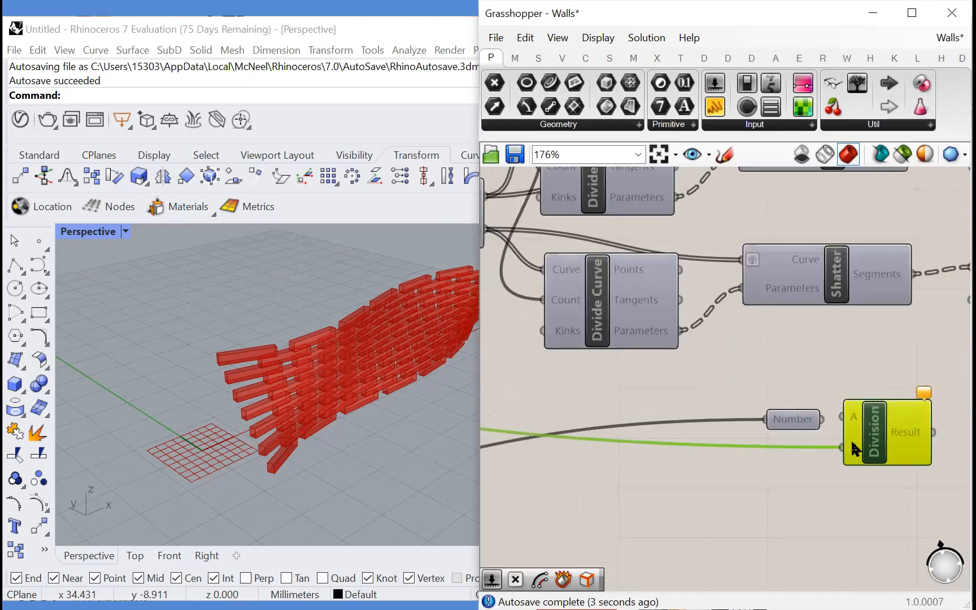
scroll(down, 3)
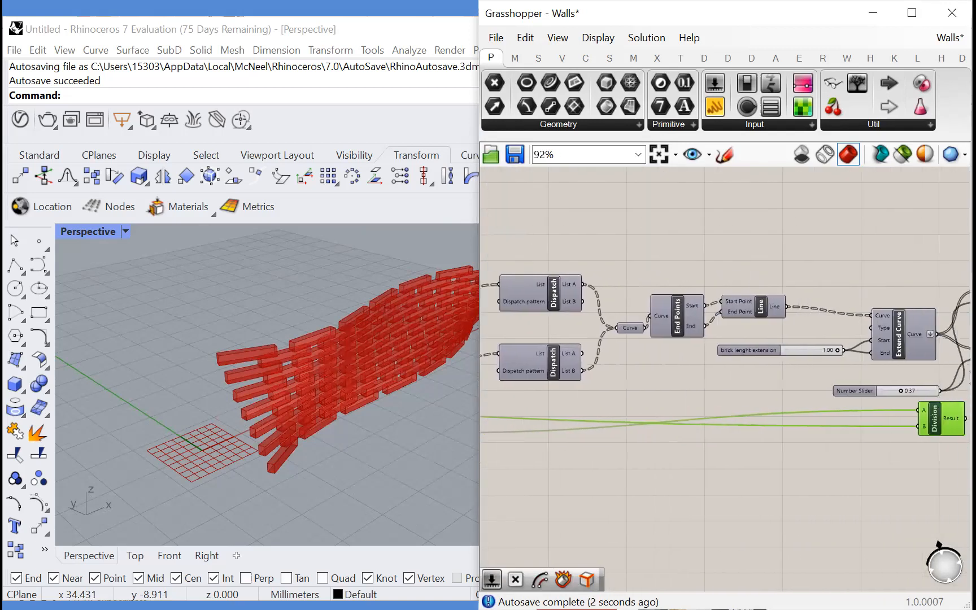
scroll(down, 3)
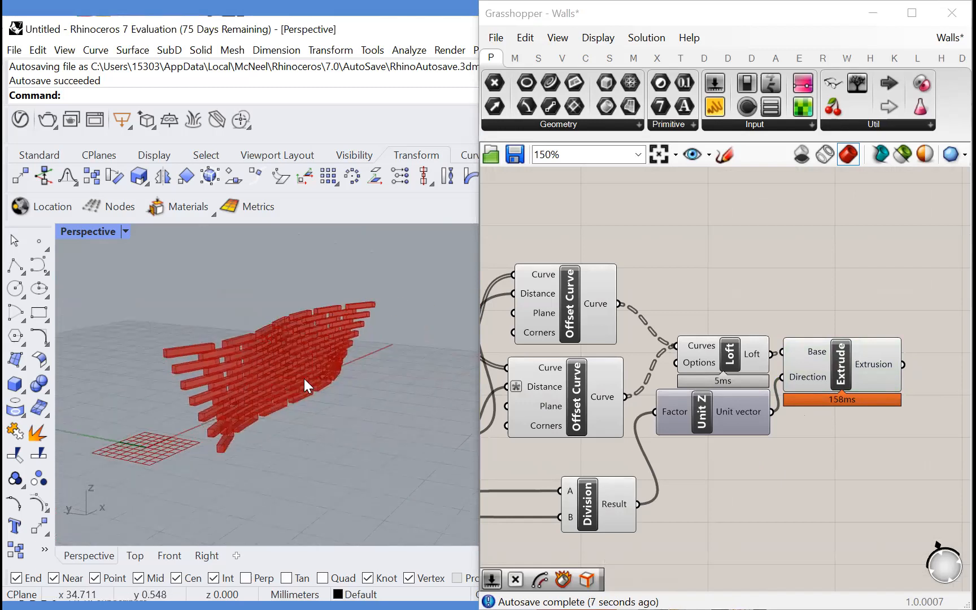
drag(305, 386, 293, 442)
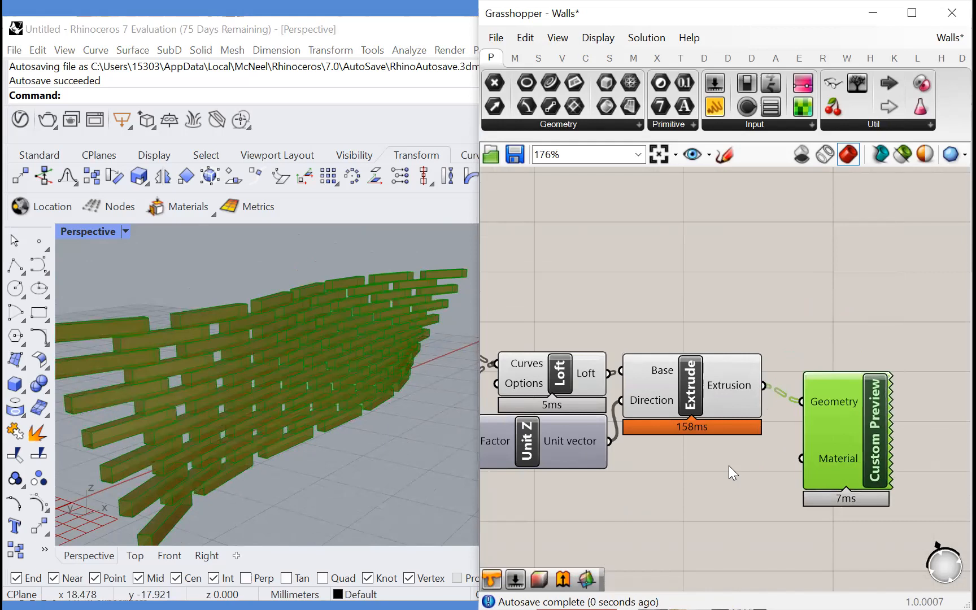
Feed a light grey Colour Swatch into the Custom Preview material and orbit the rendered wall.
scroll(down, 3)
text(colo)
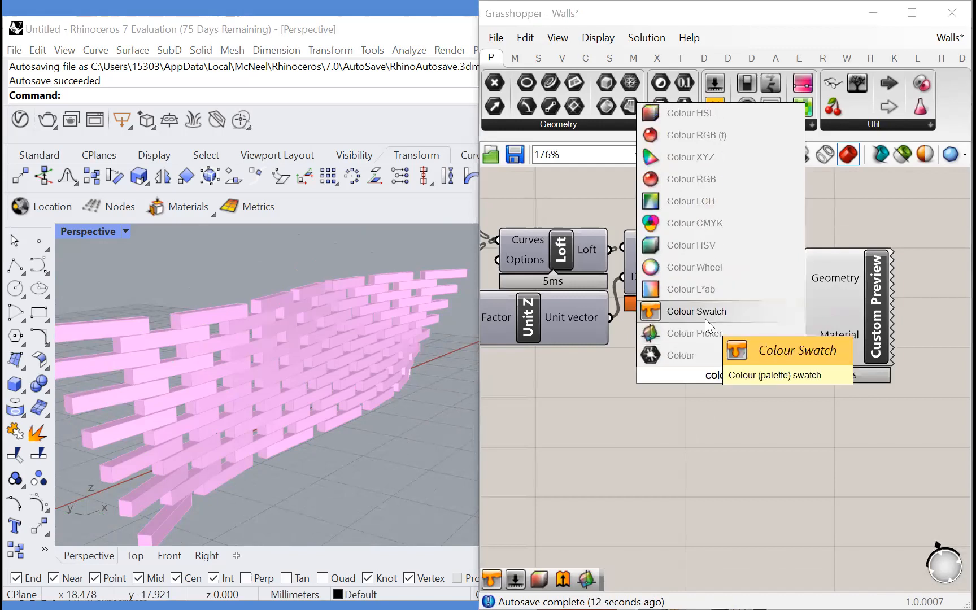
click(697, 311)
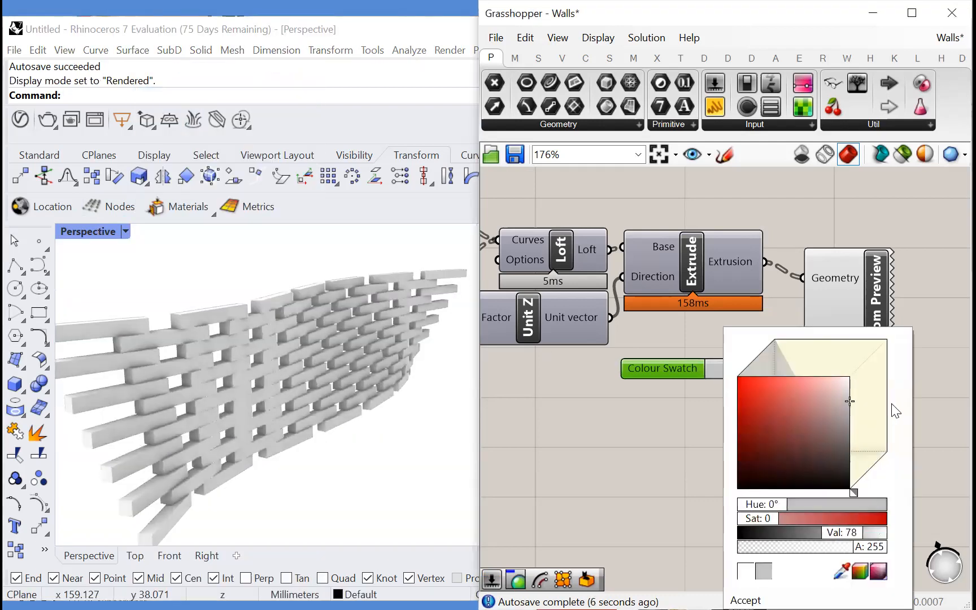
click(744, 600)
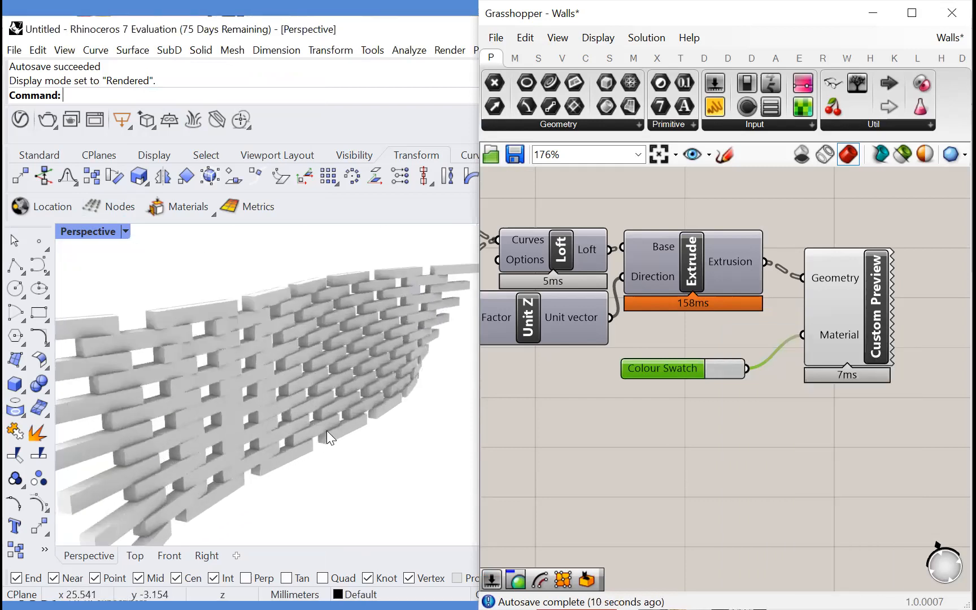
drag(330, 435, 366, 476)
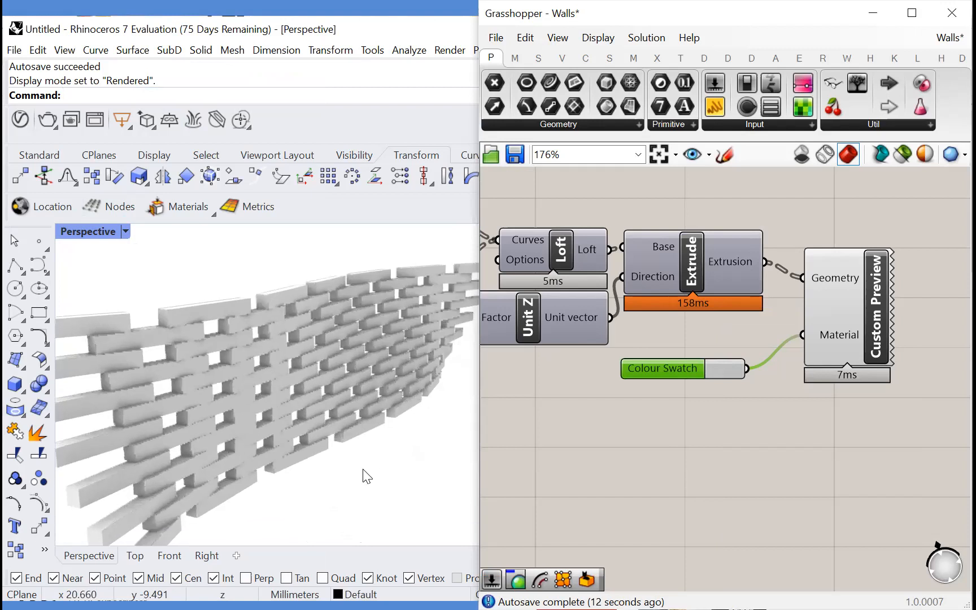